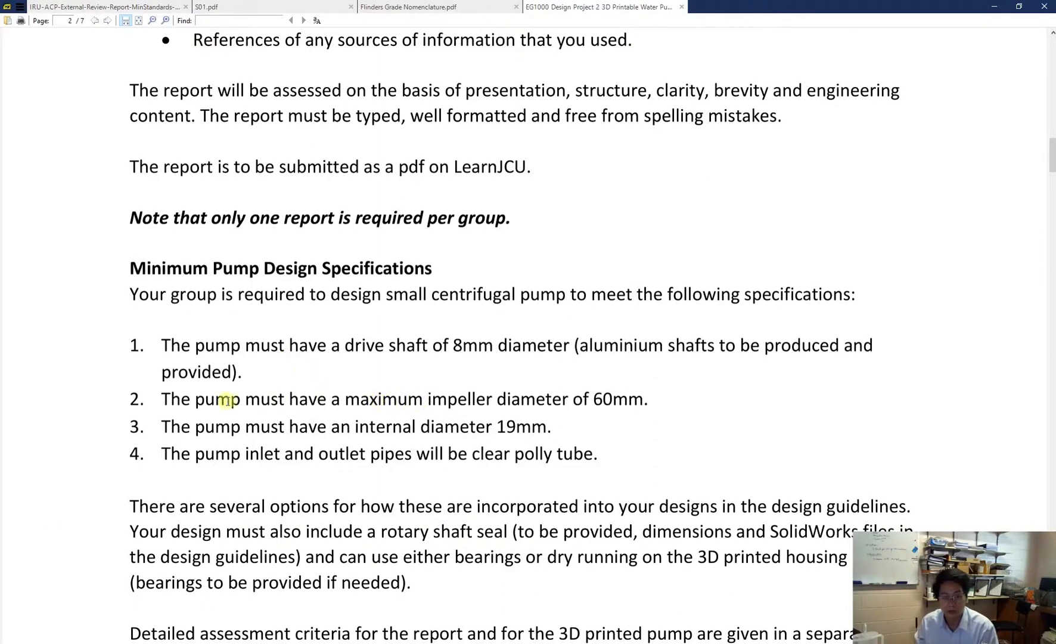
- Highlight the 60 mm impeller diameter and 8 mm shaft diameter requirements
left_click_drag(161, 398, 381, 399)
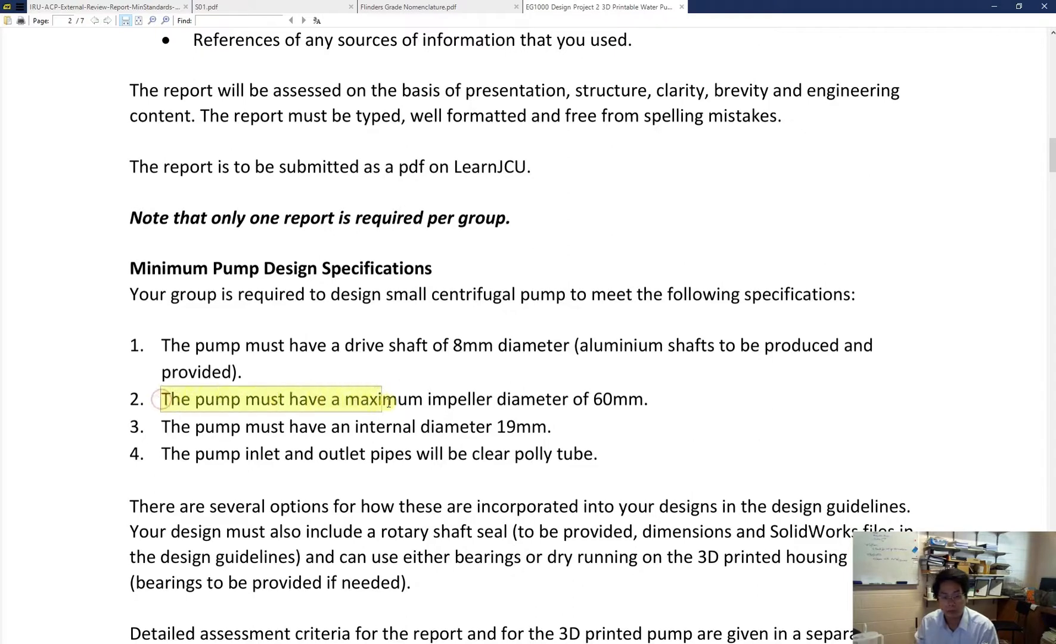
left_click_drag(374, 398, 649, 398)
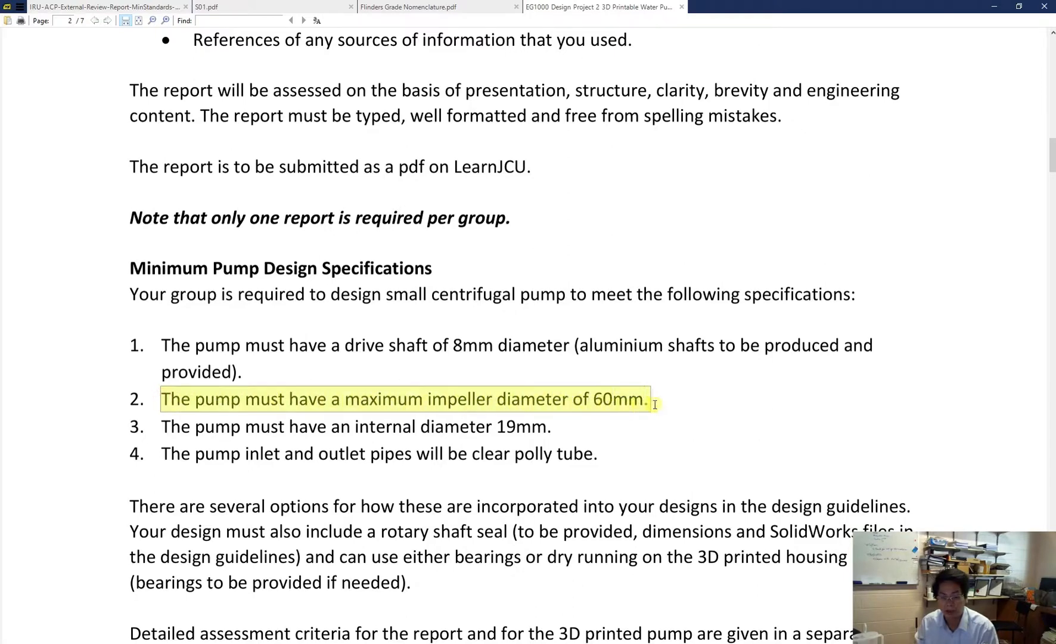
left_click(654, 398)
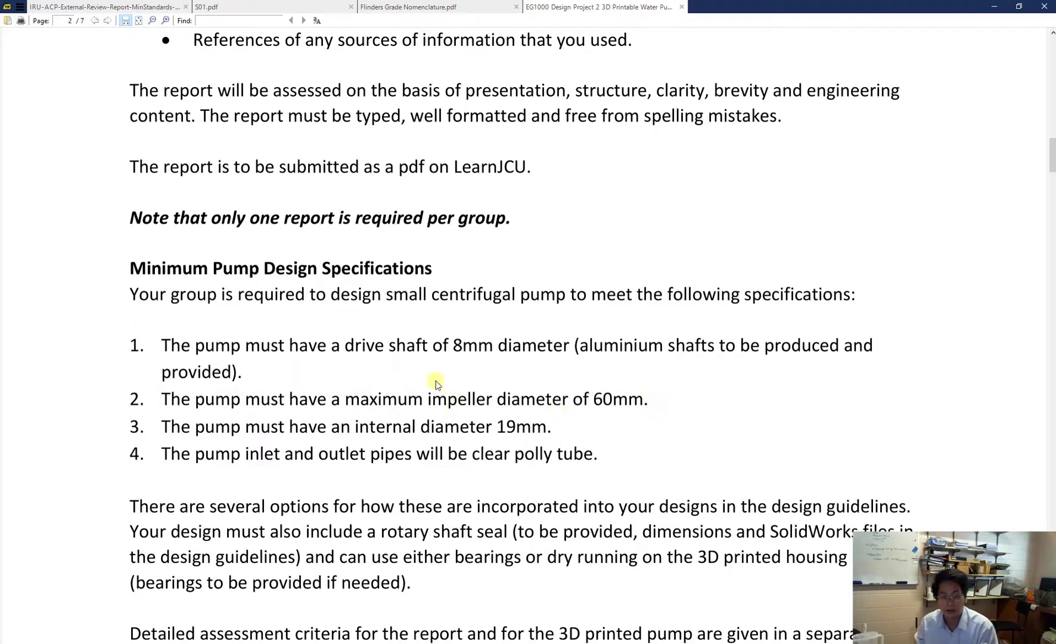
left_click_drag(386, 344, 569, 345)
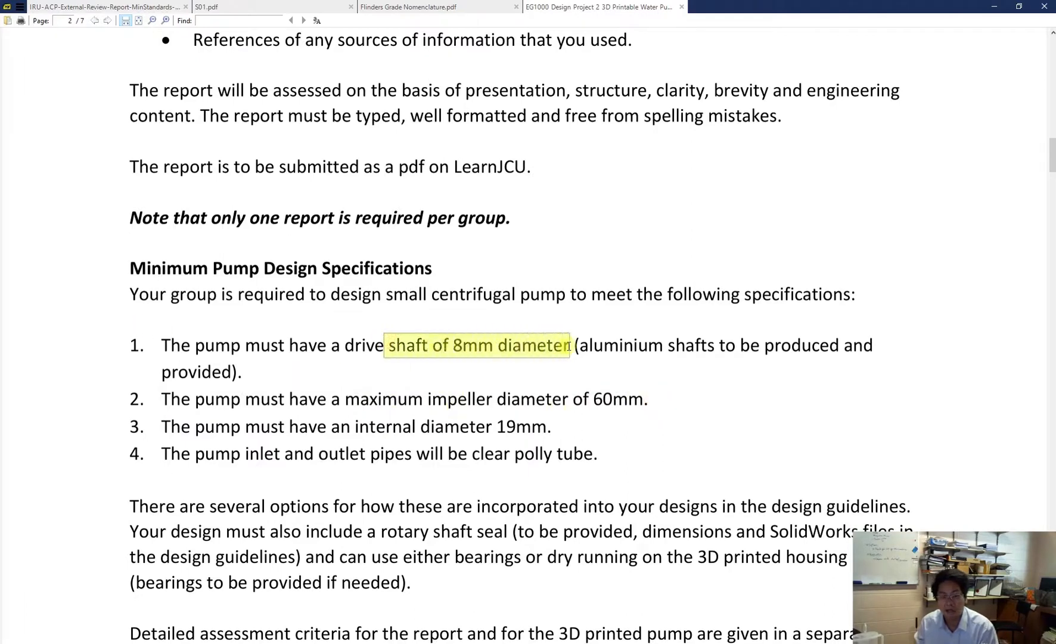
left_click(570, 328)
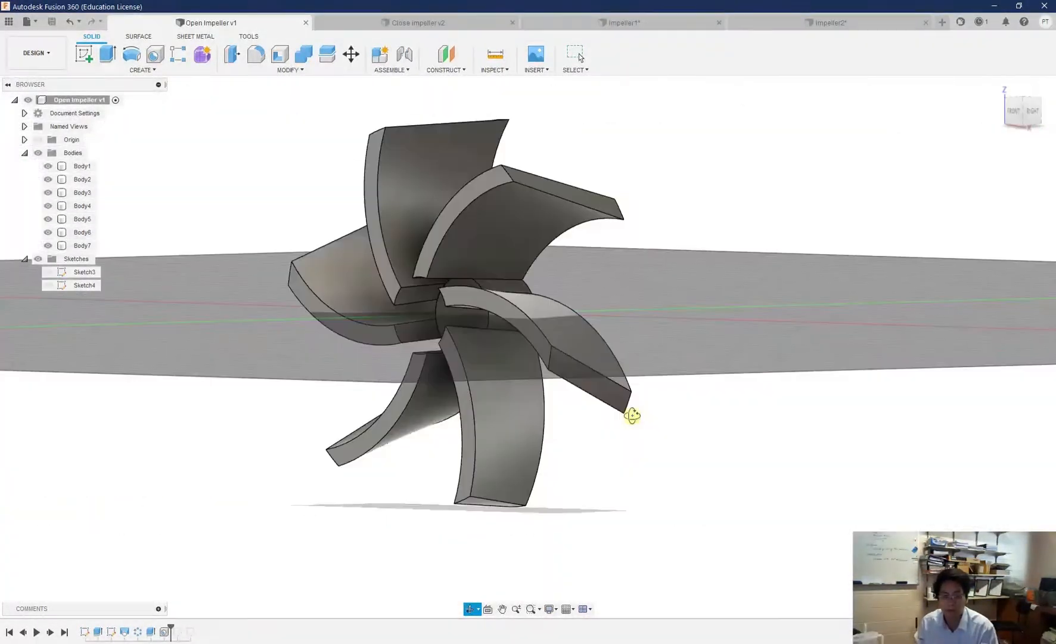
- Orbit the open impeller's blades, then bring up the closed impeller and Impeller1 designs
left_click_drag(632, 415, 545, 406)
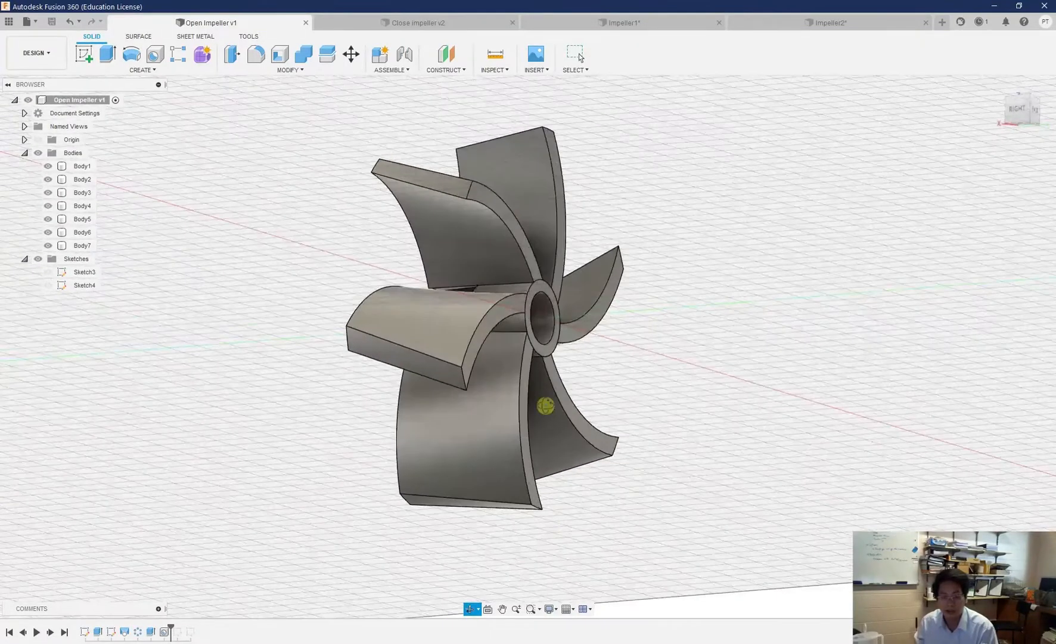
left_click_drag(546, 405, 630, 434)
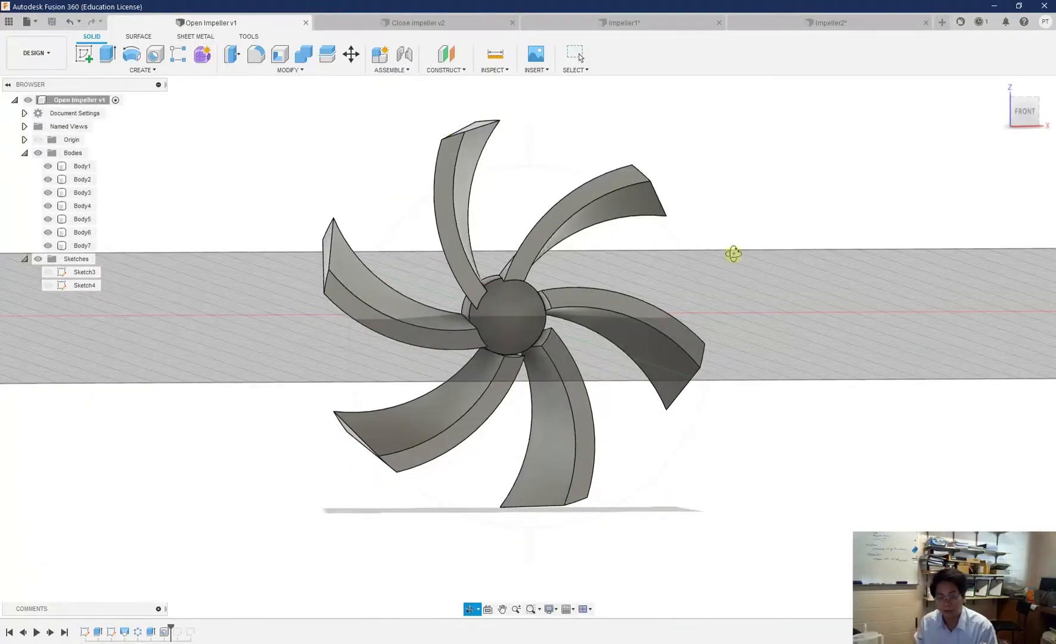
mouse_move(406, 137)
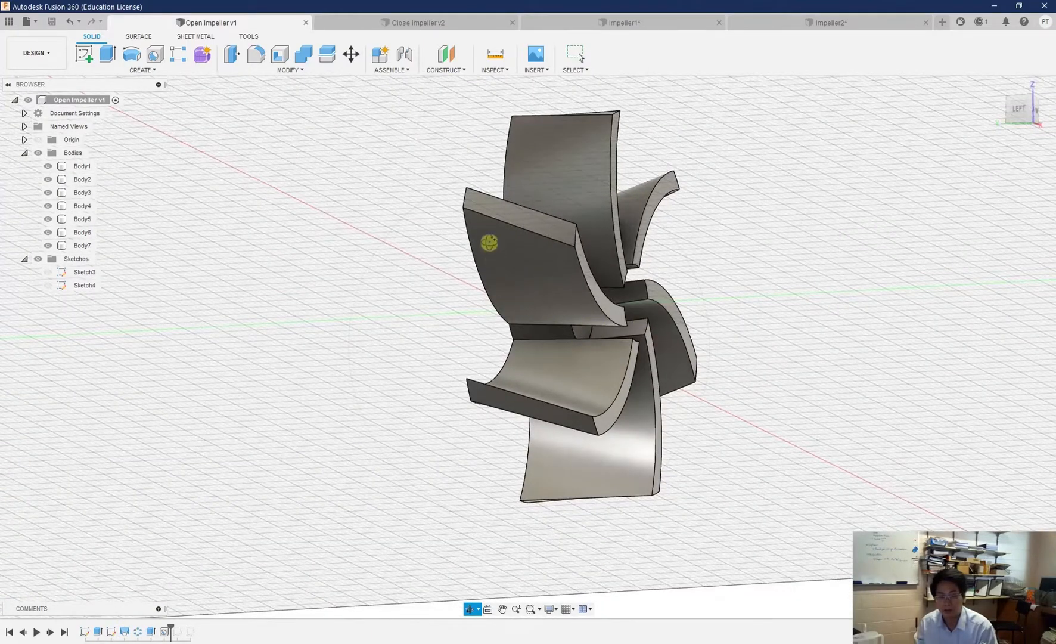
left_click_drag(488, 243, 653, 402)
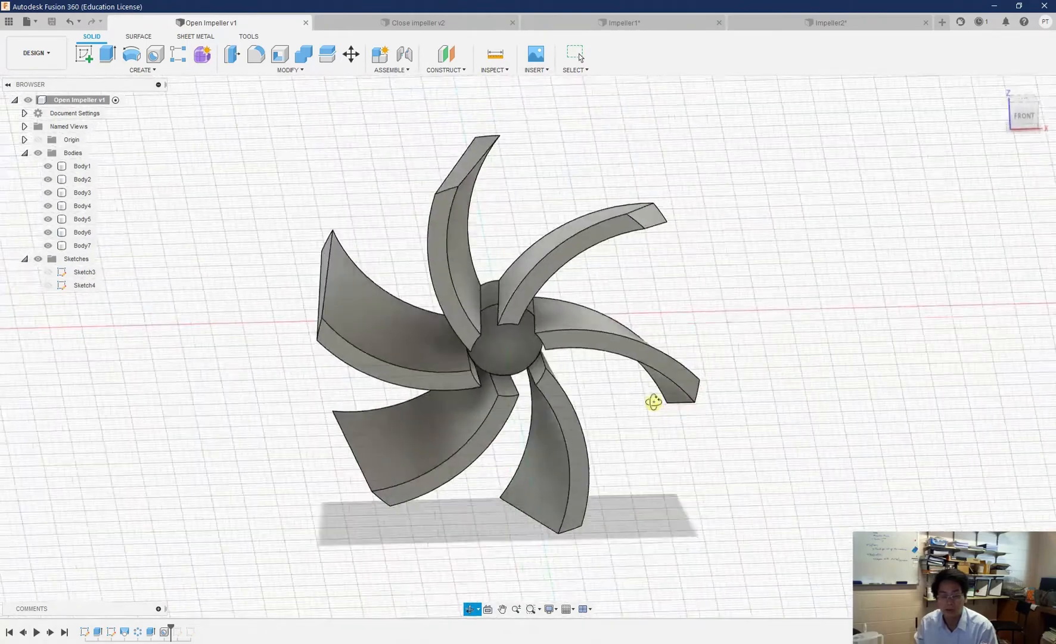
left_click_drag(653, 401, 569, 327)
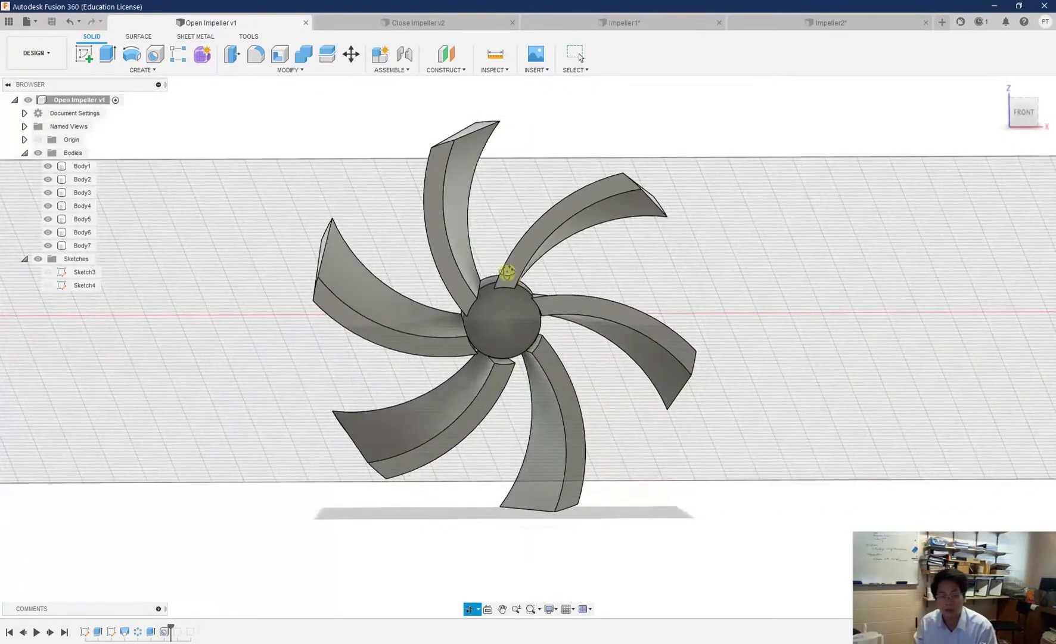
mouse_move(473, 228)
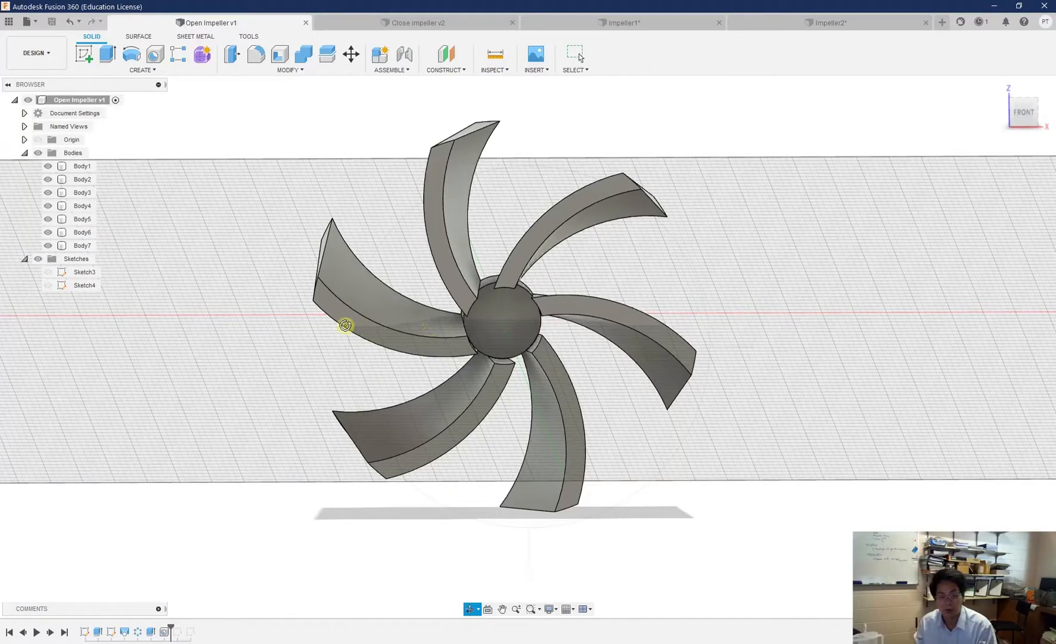
mouse_move(309, 254)
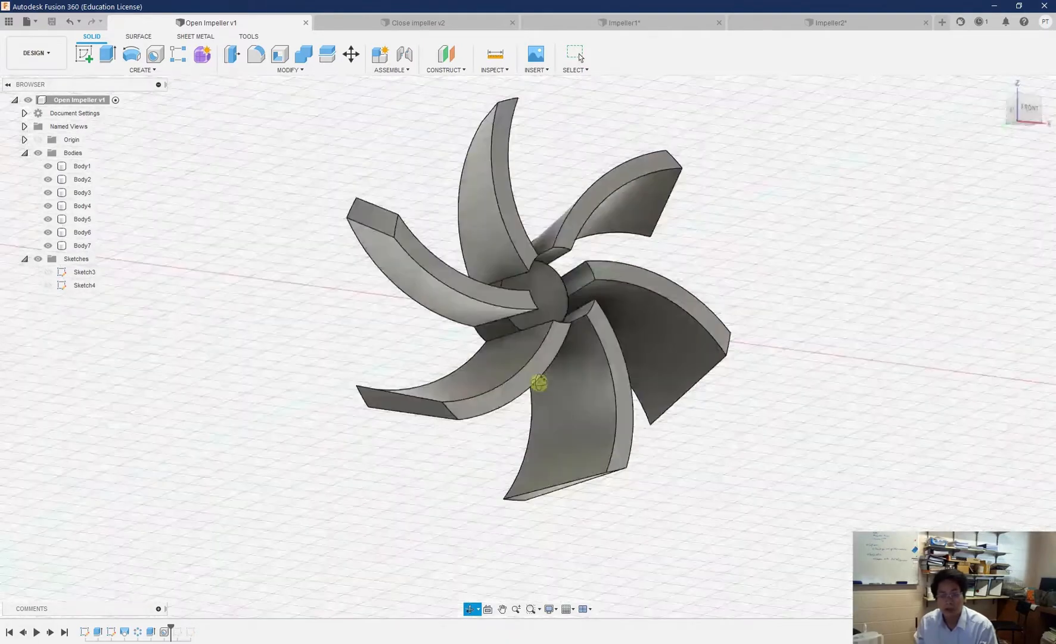
left_click_drag(538, 383, 532, 592)
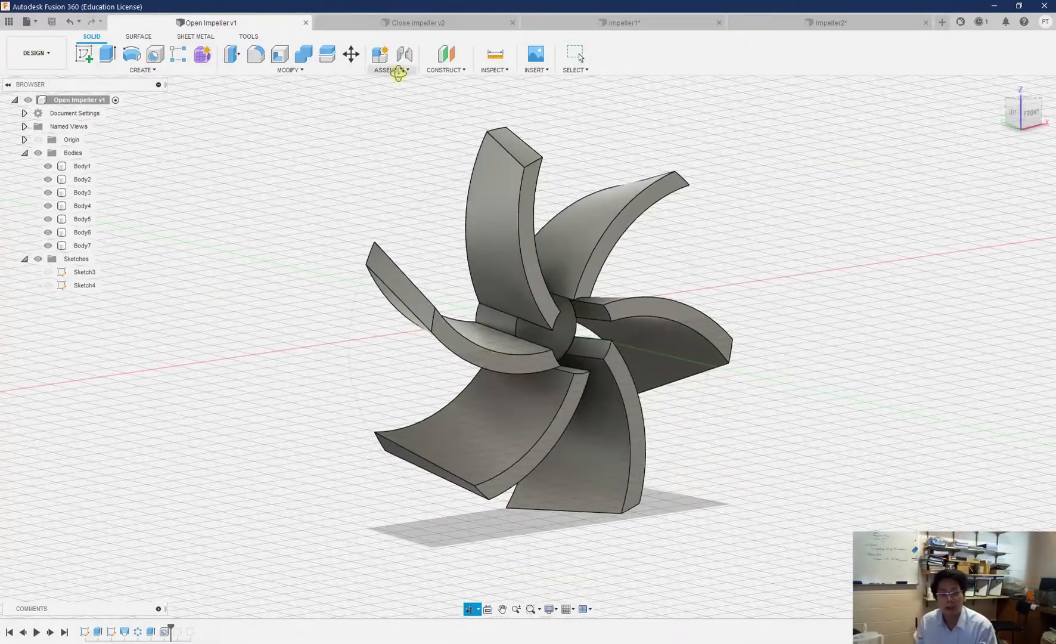
left_click(416, 23)
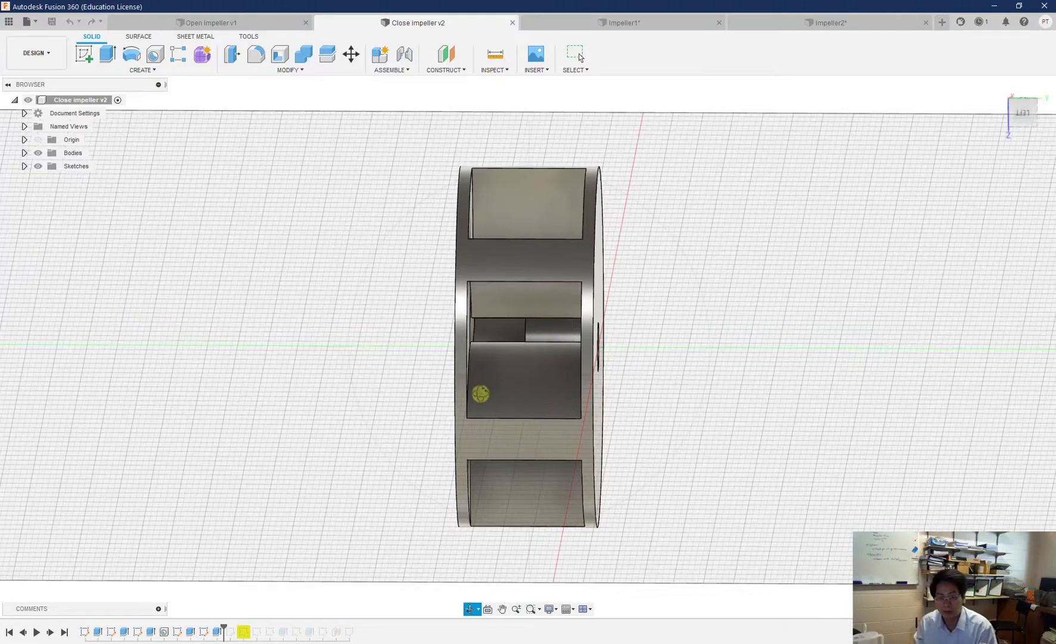
mouse_move(508, 264)
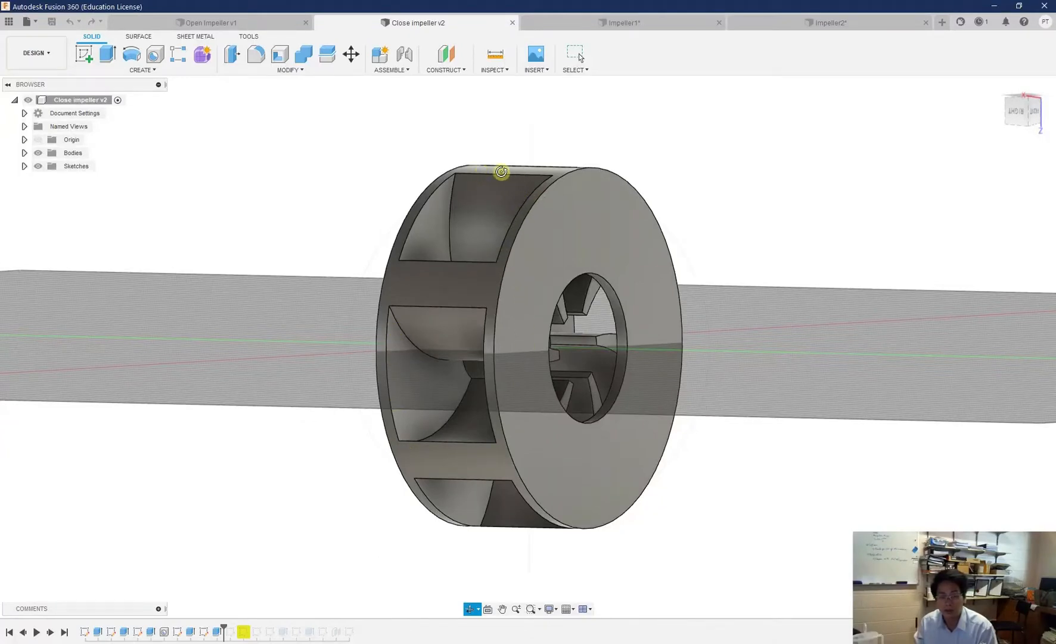
mouse_move(516, 165)
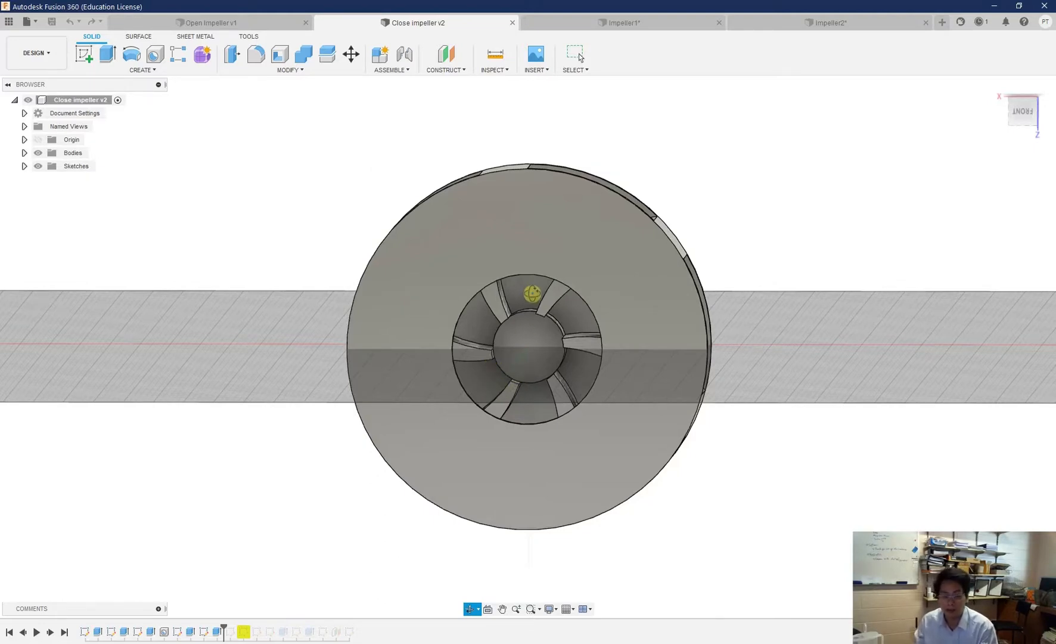
mouse_move(578, 101)
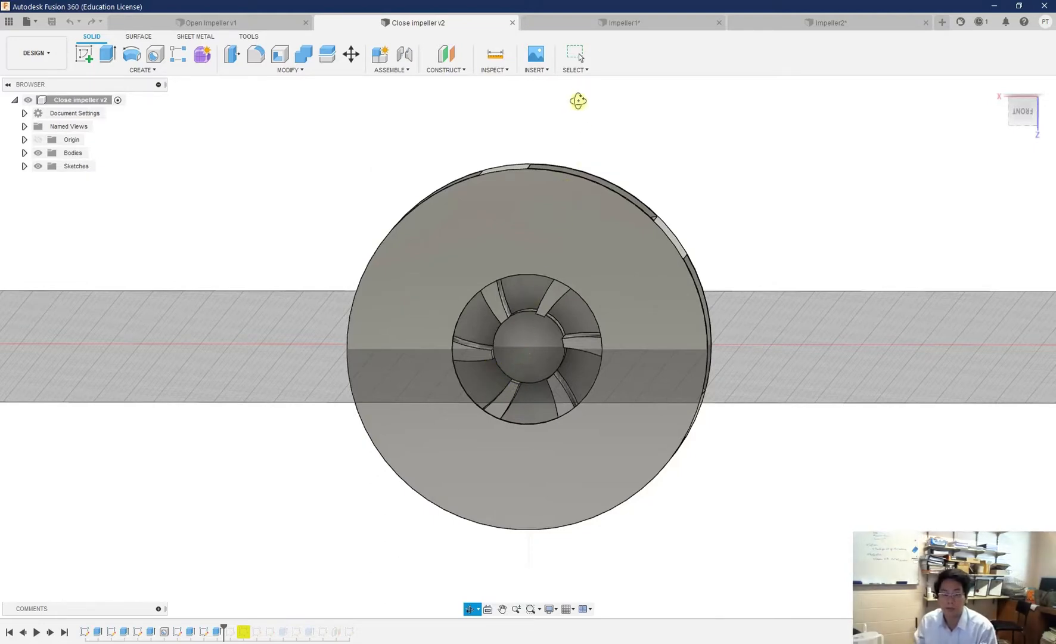
left_click(620, 22)
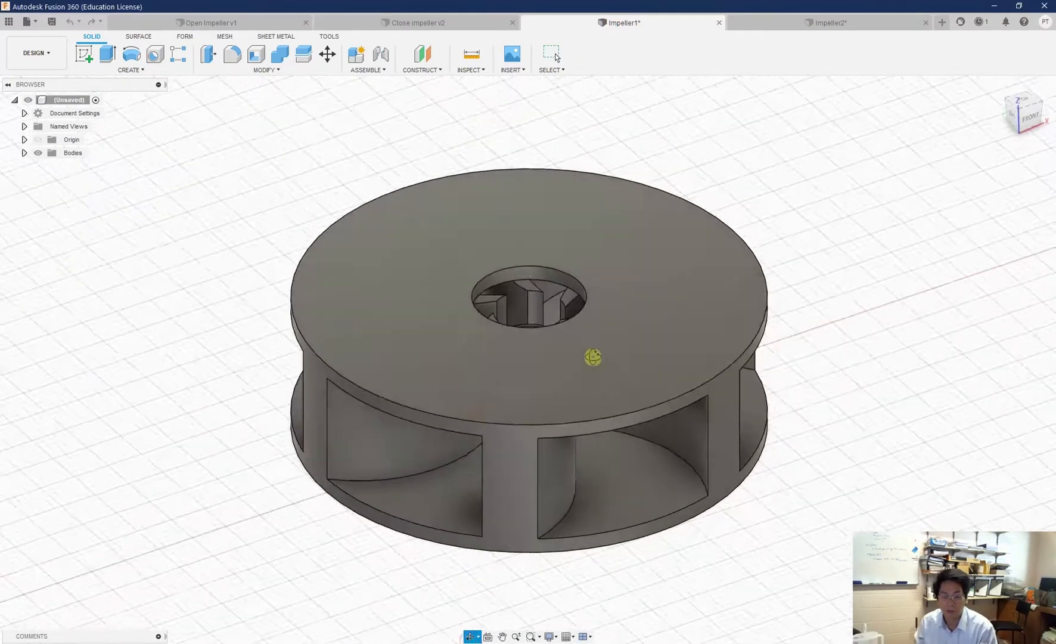
- Orbit Impeller1 to see its side openings and underside, then switch to Impeller2
left_click_drag(592, 356, 811, 353)
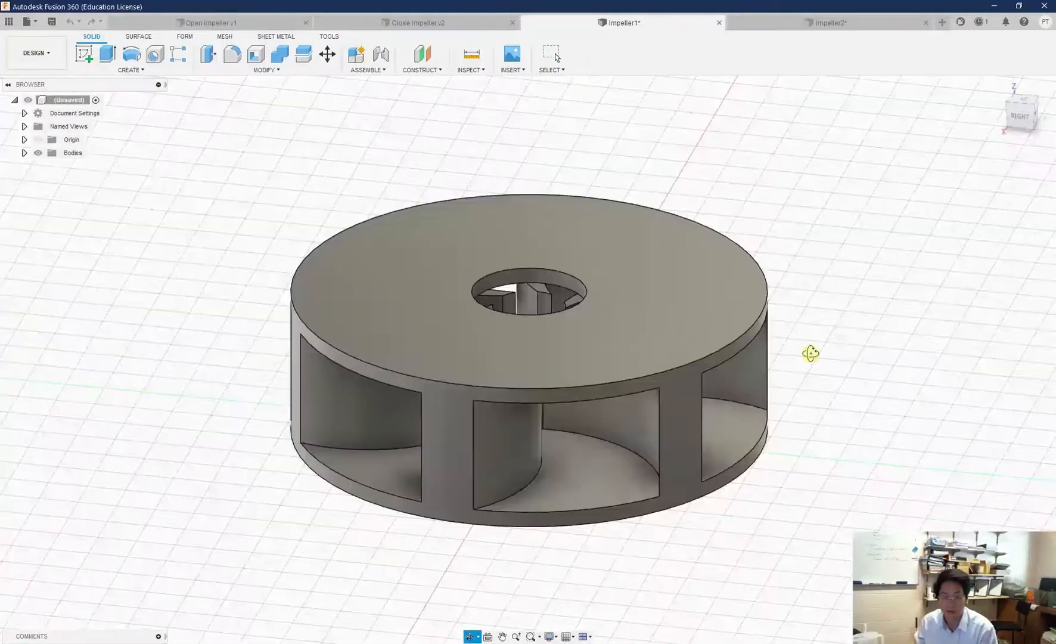
left_click_drag(810, 353, 583, 373)
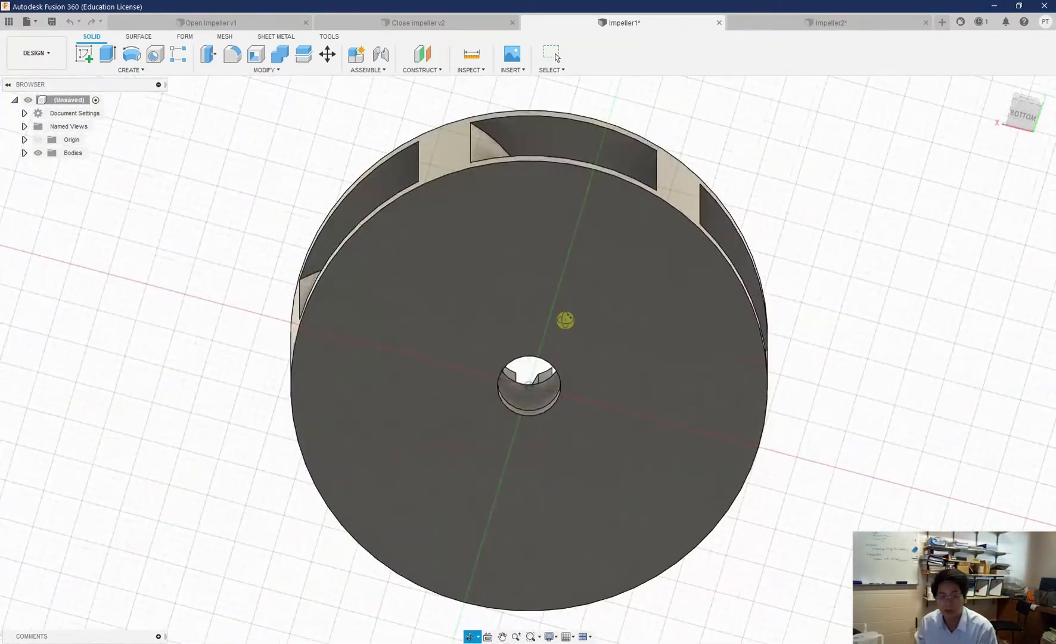
left_click(830, 22)
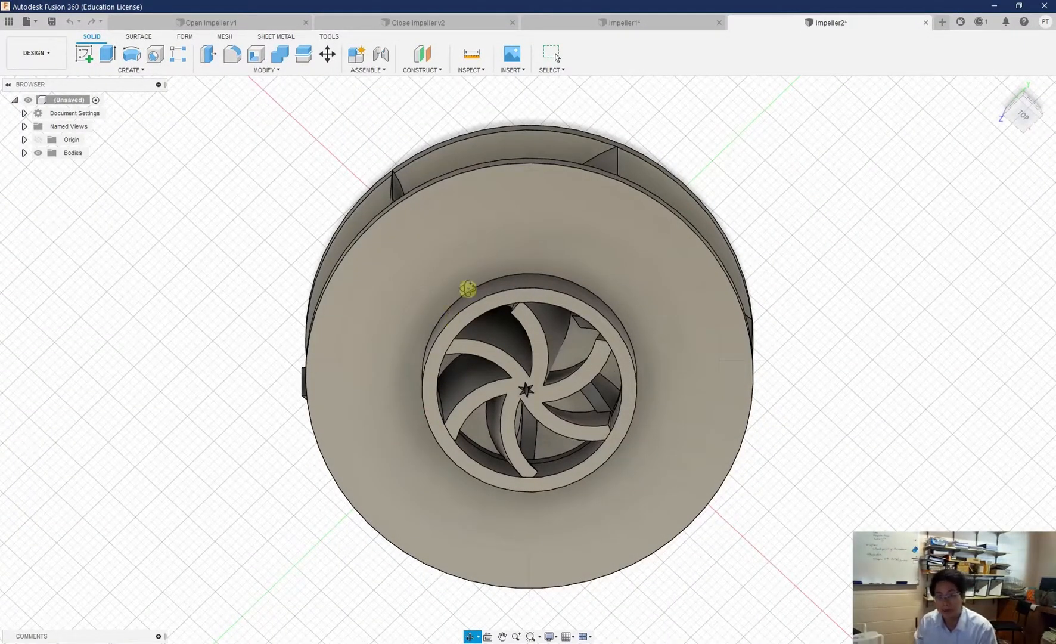
mouse_move(942, 22)
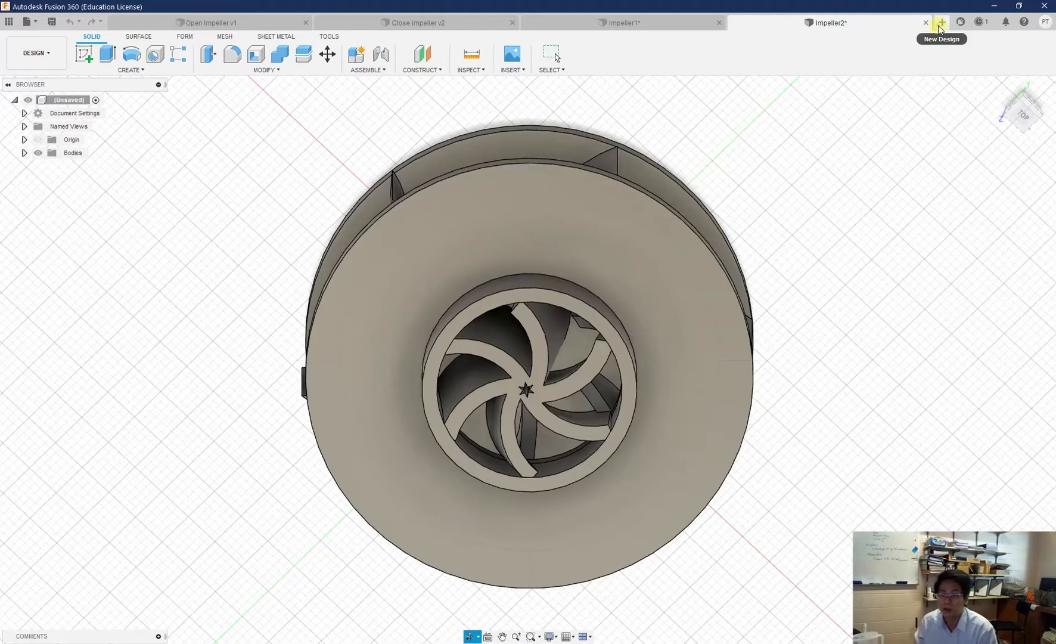
- Start a new design sketching concentric 60 mm and 19 mm diameter circles
left_click(942, 22)
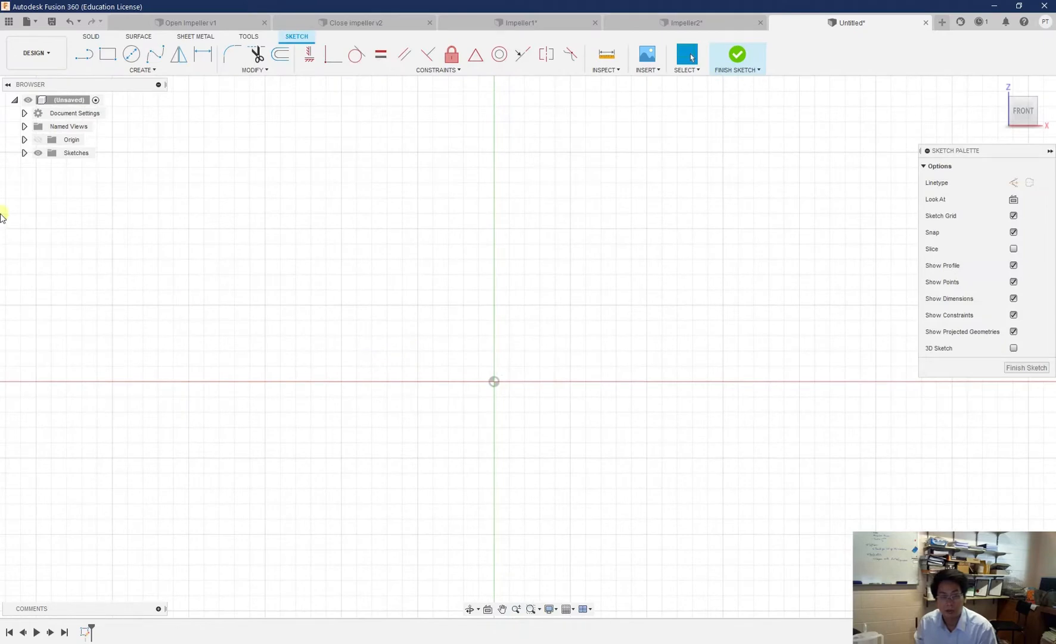
mouse_move(131, 55)
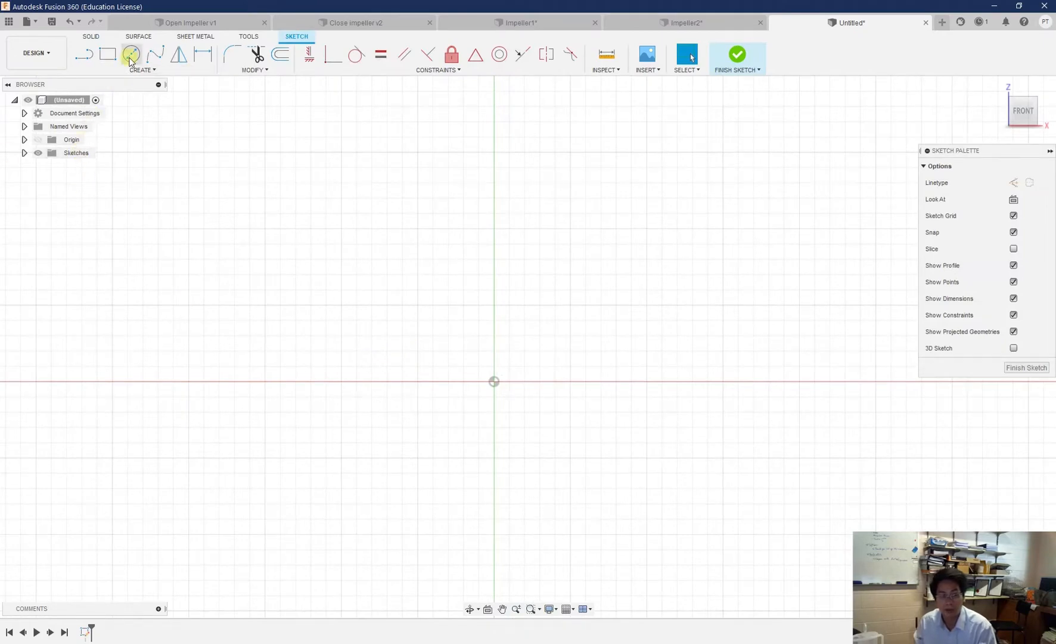
left_click(131, 55)
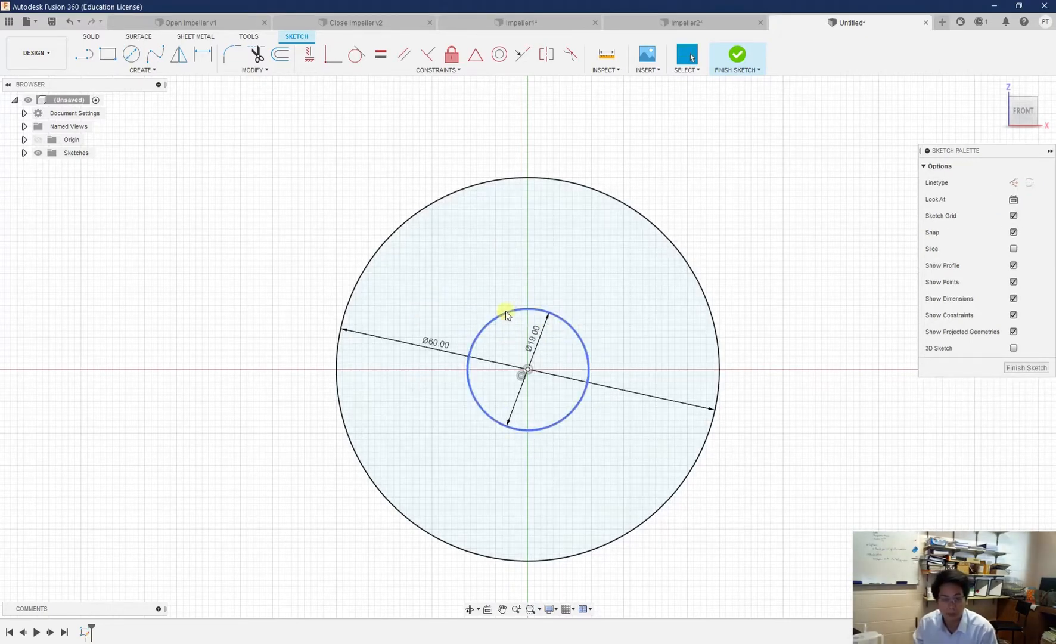
left_click(482, 283)
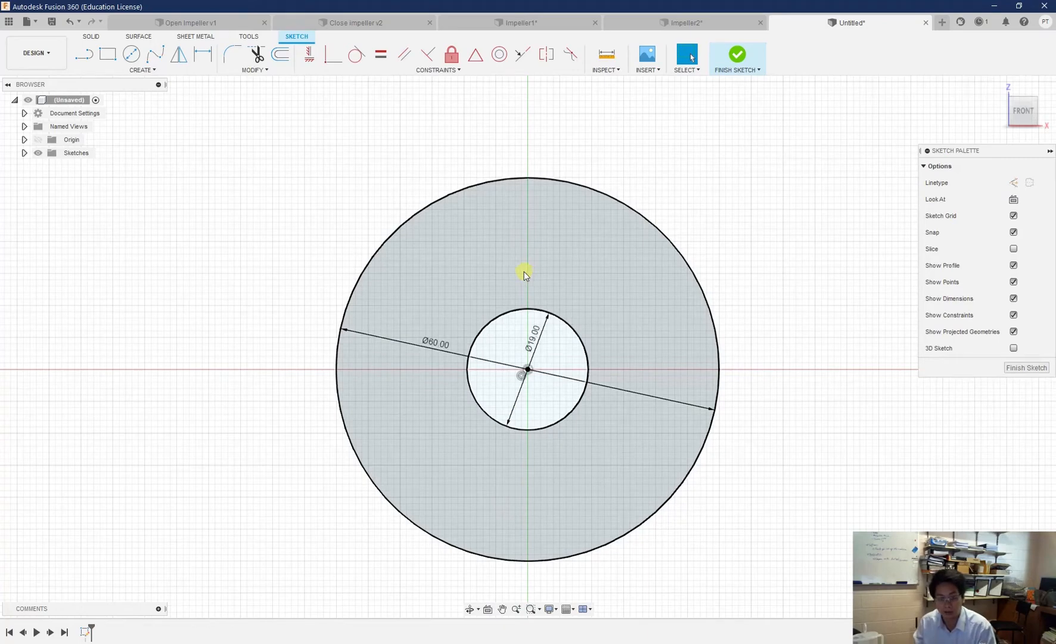
mouse_move(602, 291)
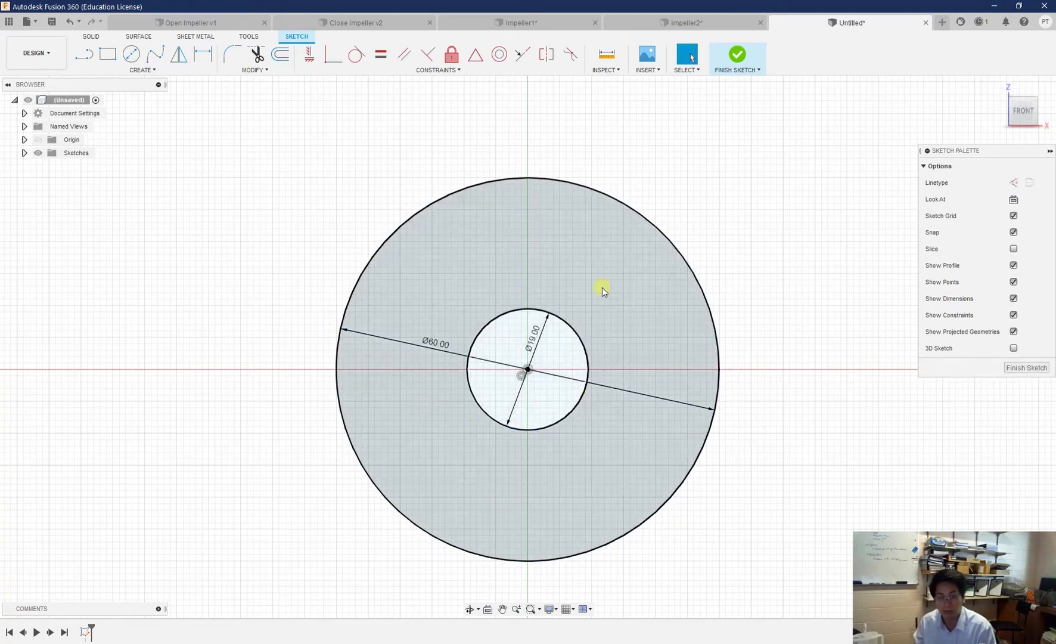
left_click(522, 183)
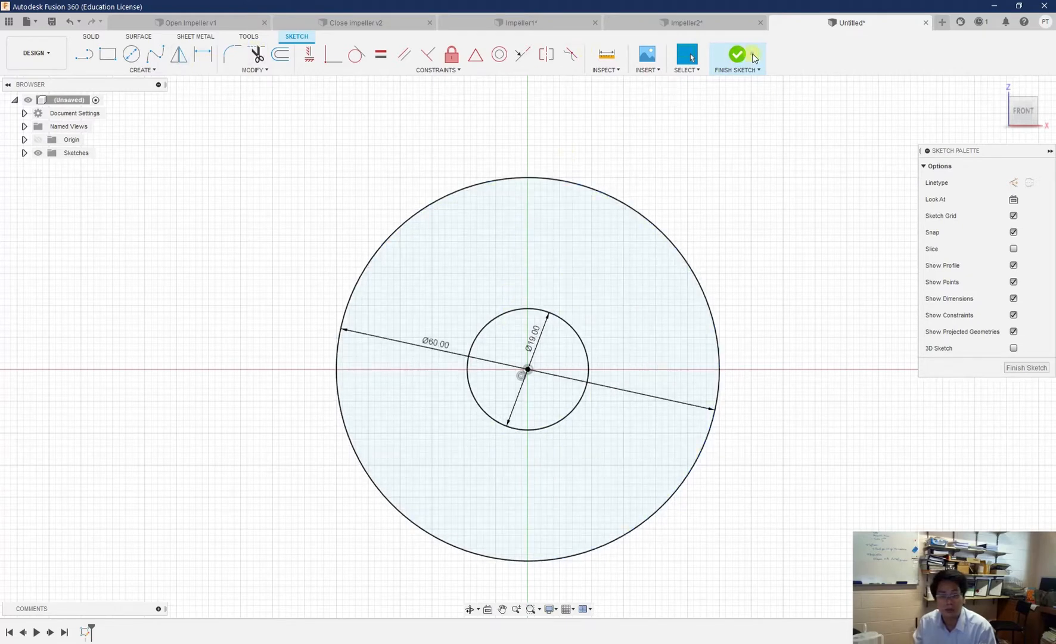
- Extrude the circle profiles into a thin disc and list Sketch1 in the browser
left_click(737, 55)
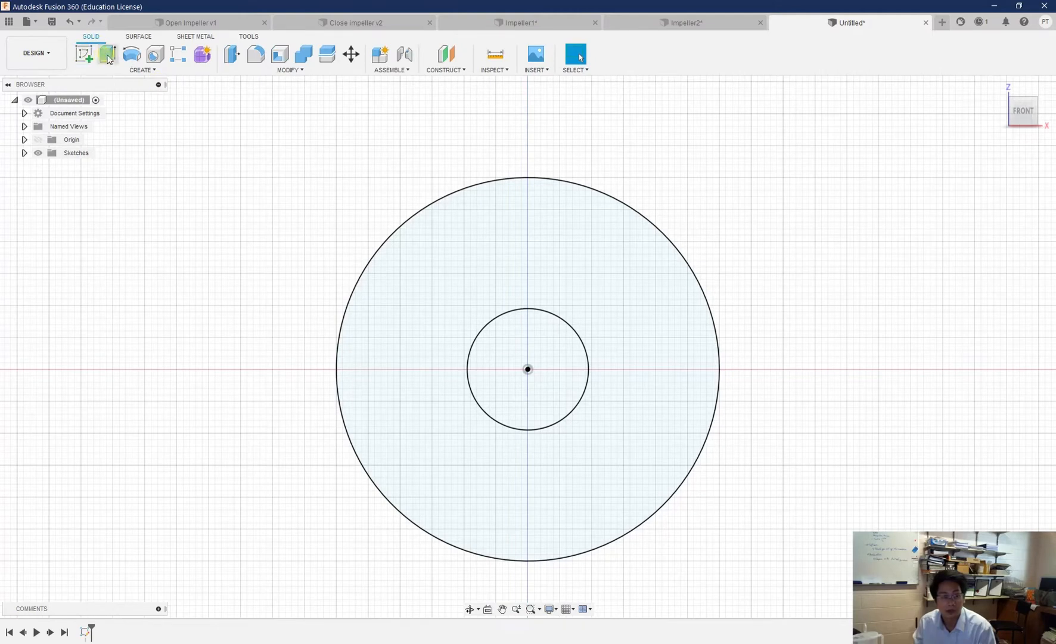
left_click(108, 55)
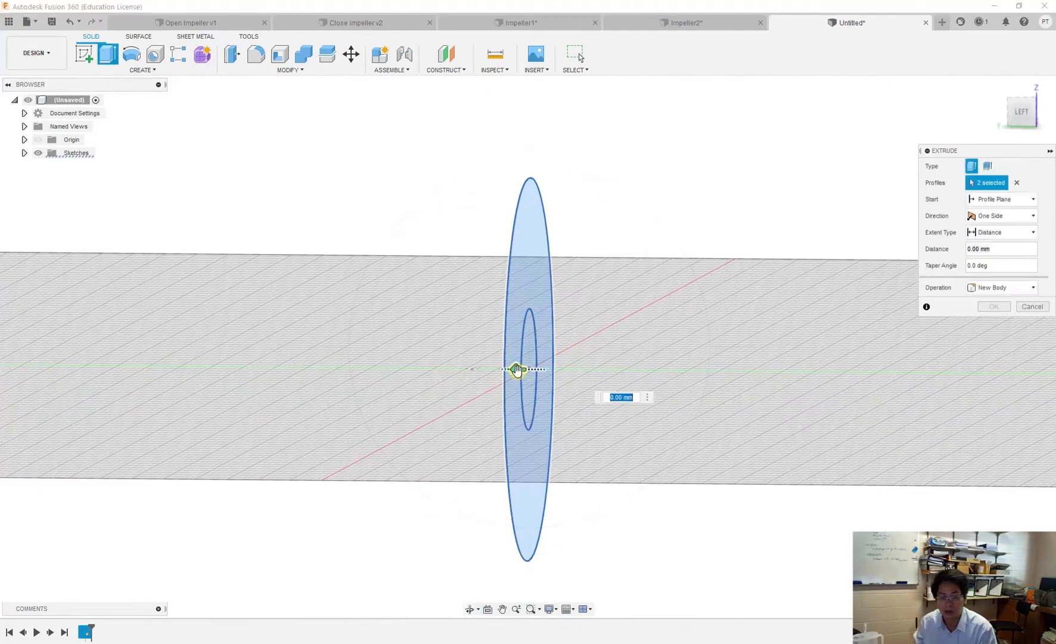
left_click_drag(517, 369, 559, 369)
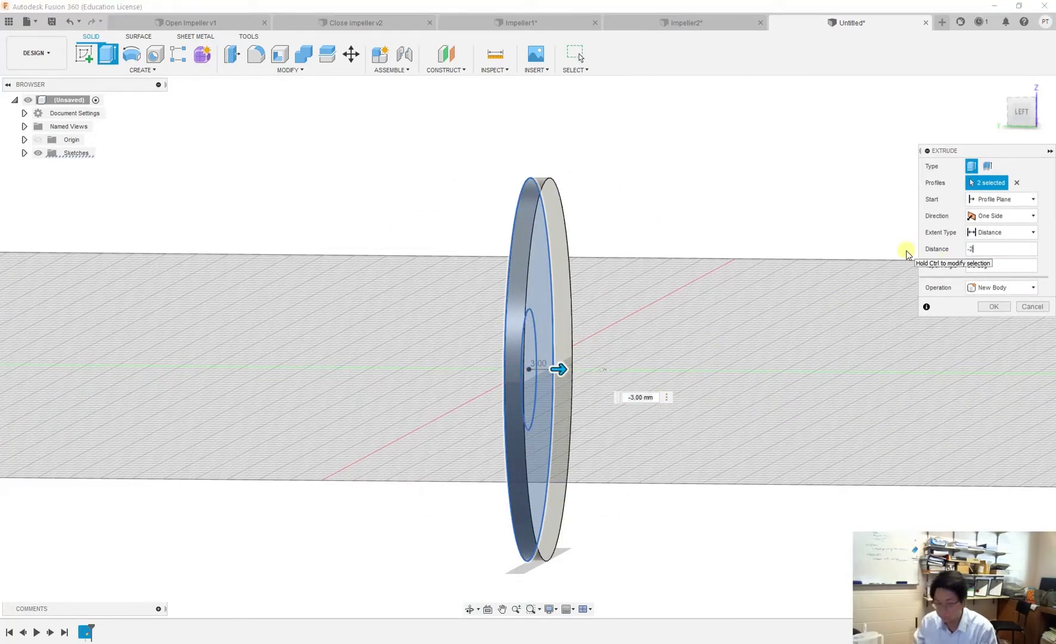
left_click(994, 307)
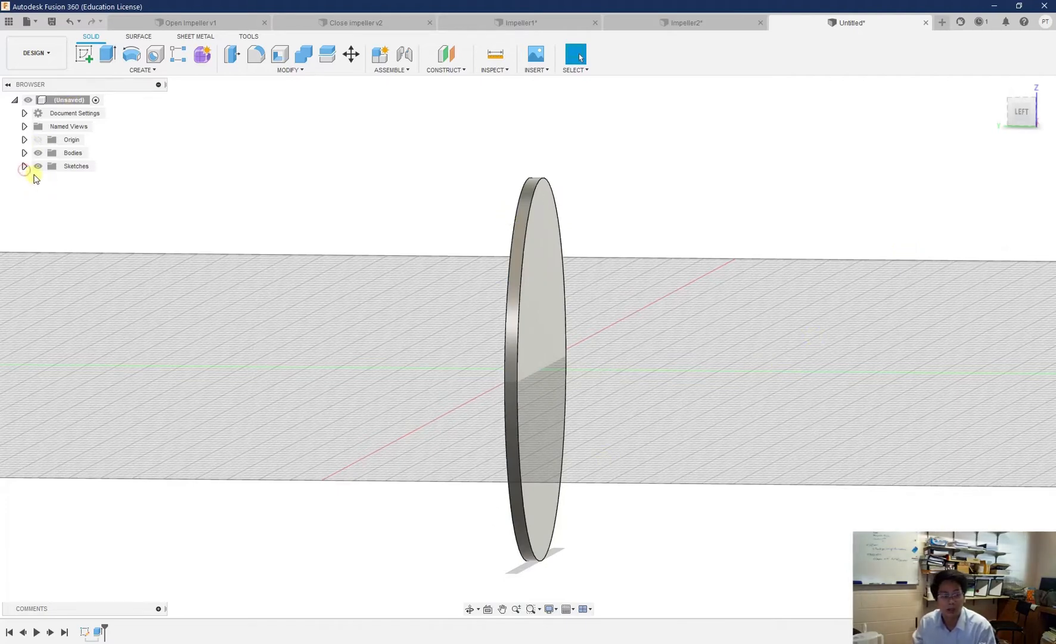
left_click(24, 165)
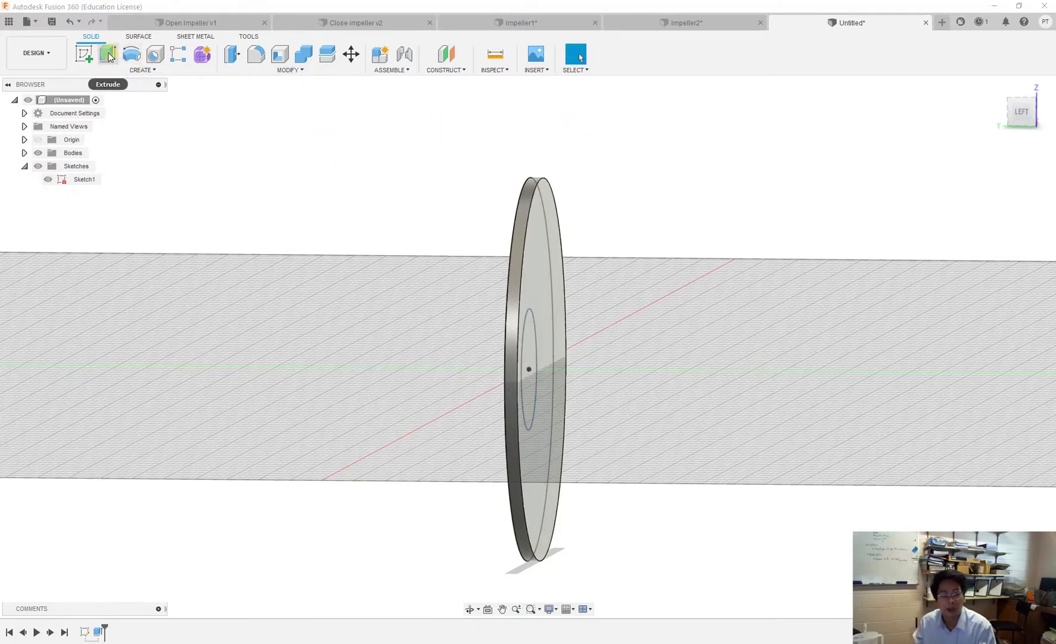
- Extrude the 19 mm centre circle -12 mm with a Join operation
left_click(108, 54)
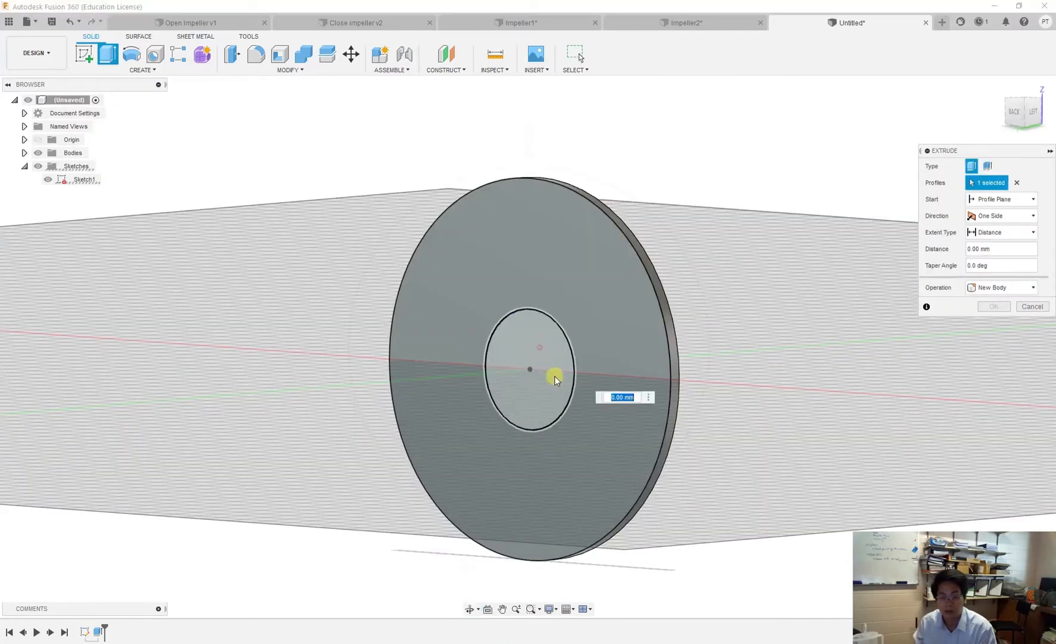
left_click(530, 369)
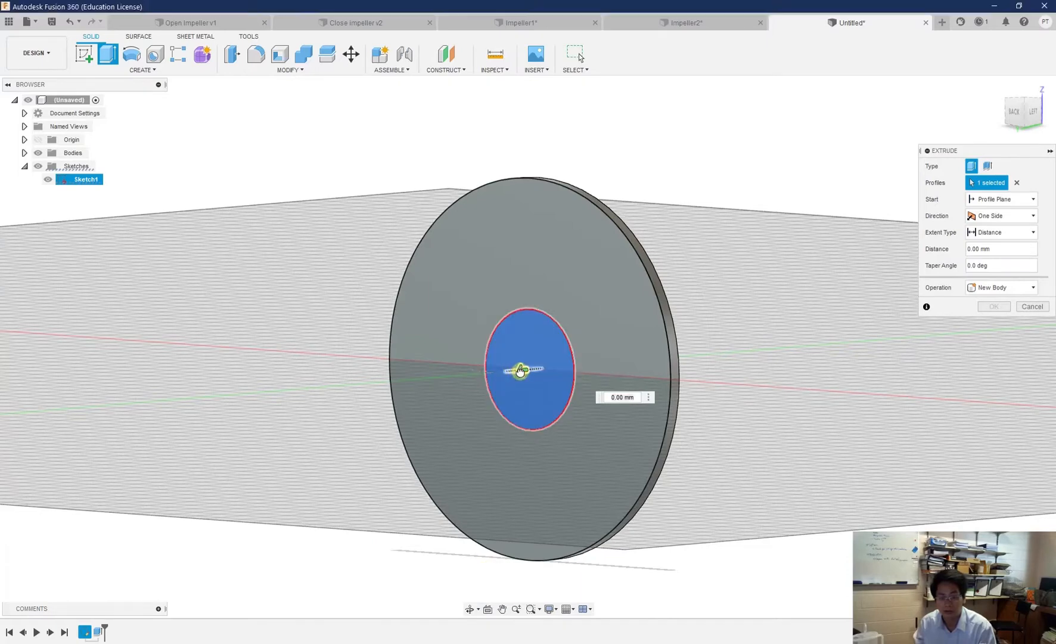
left_click(1001, 287)
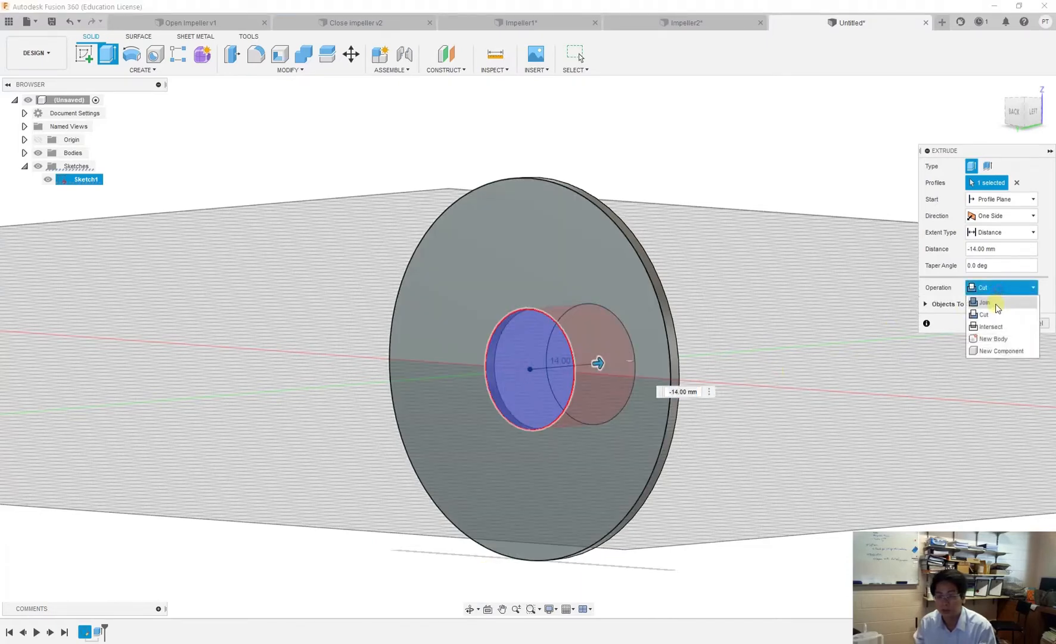
left_click(986, 302)
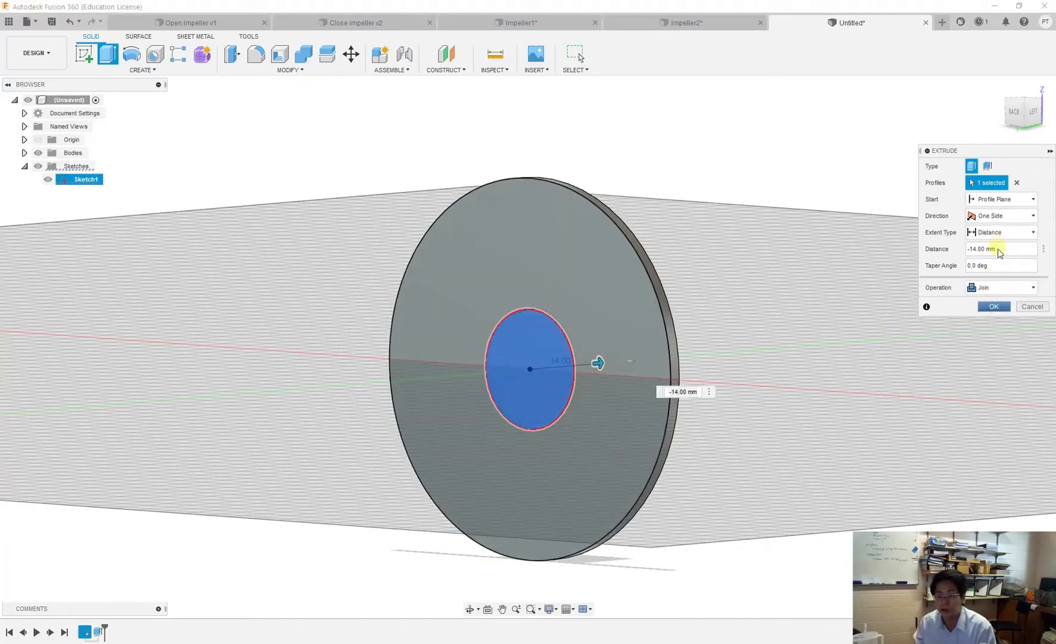
left_click(998, 249)
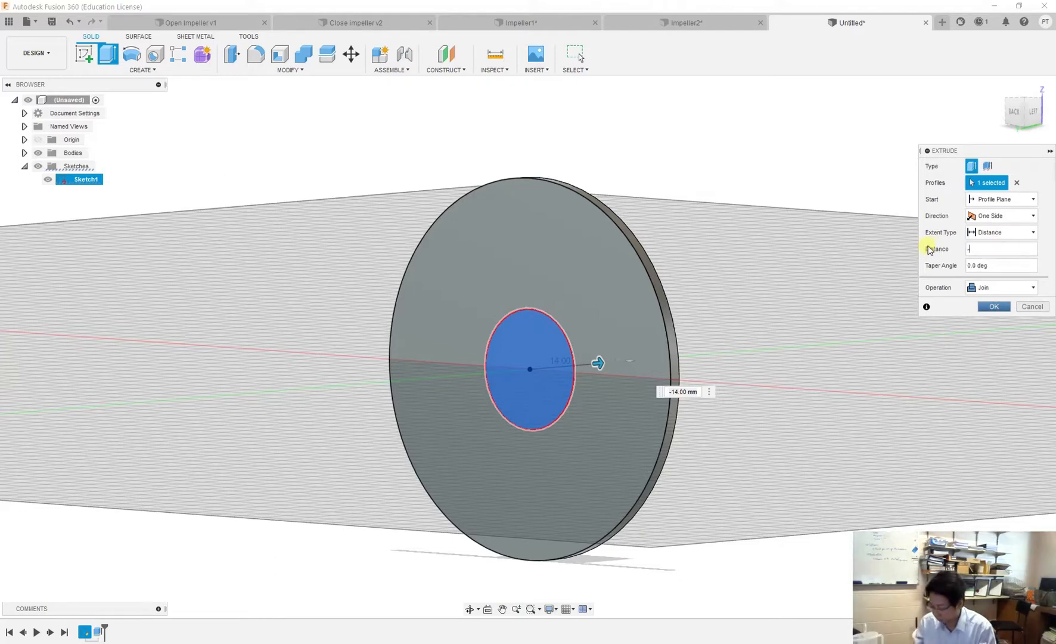
type("-12")
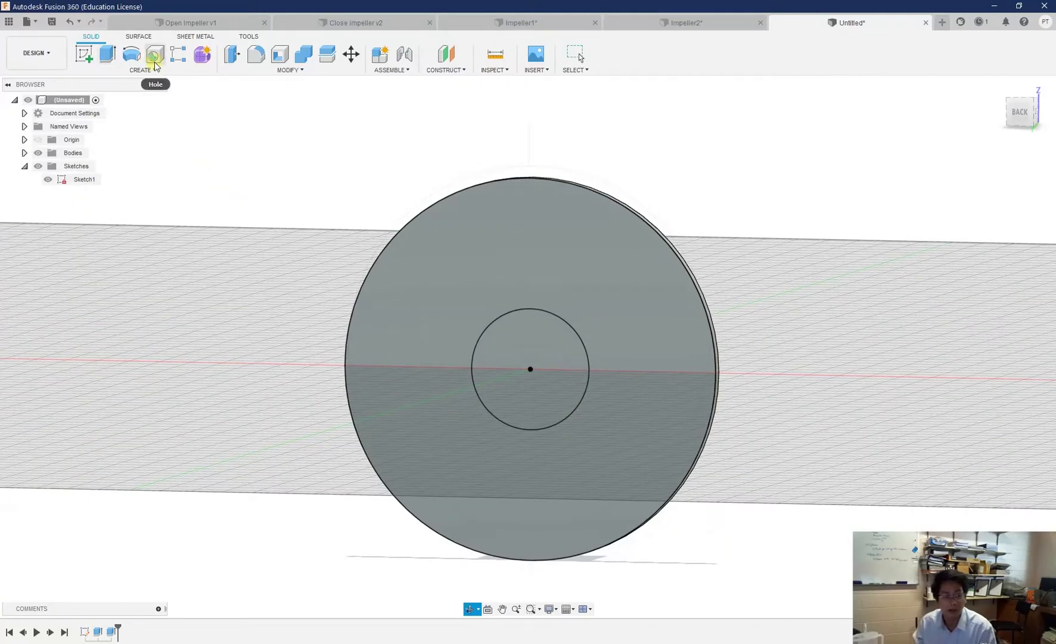
- Place an 8 mm deep hole at the hub centre and orbit to inspect it
left_click(155, 55)
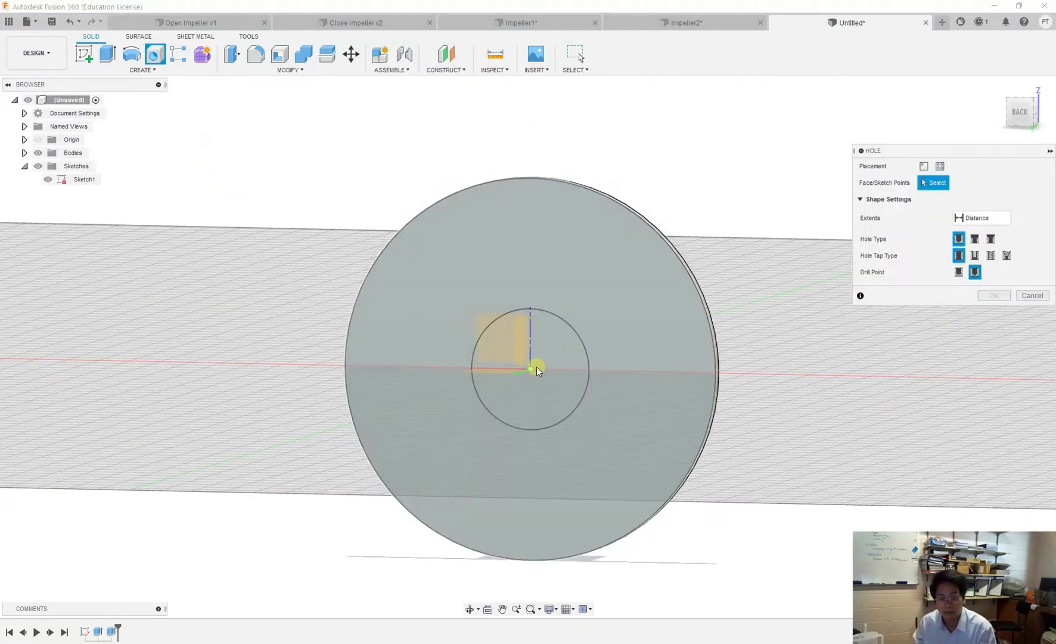
left_click(529, 370)
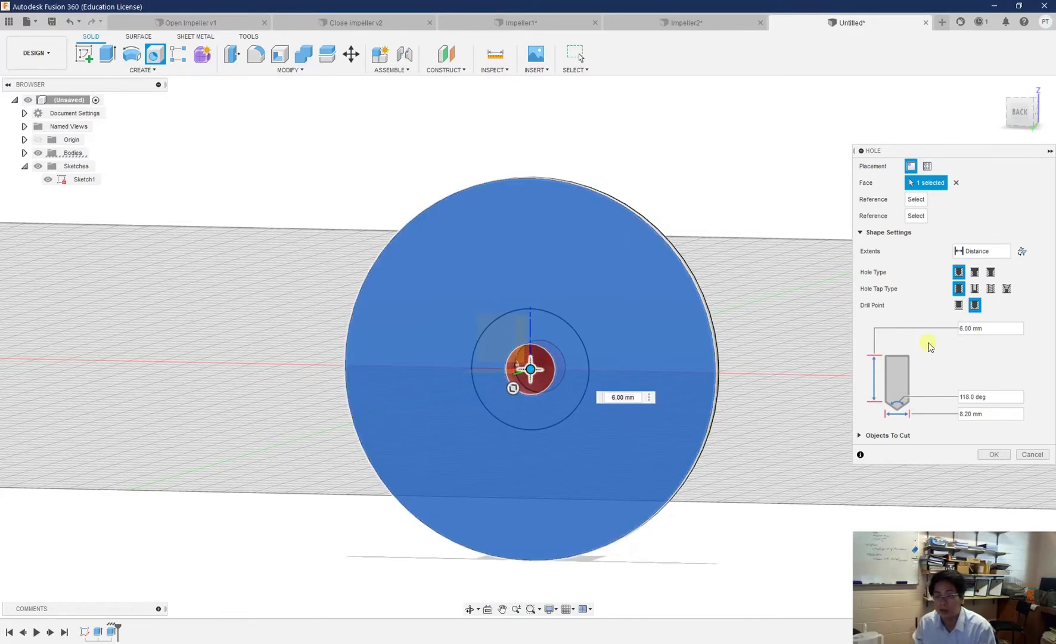
left_click(987, 327)
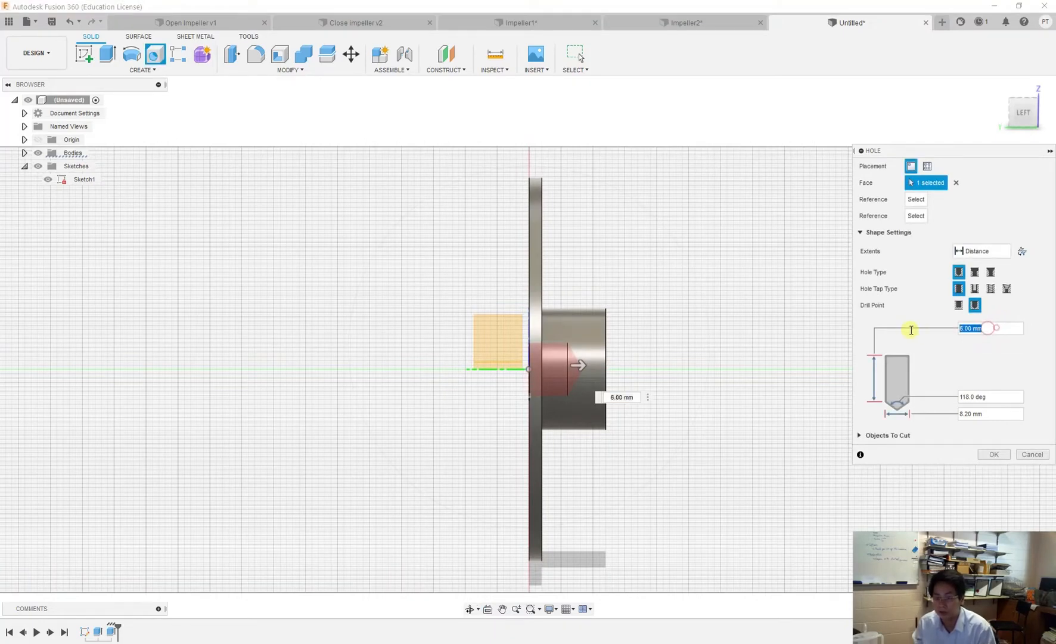
type("8")
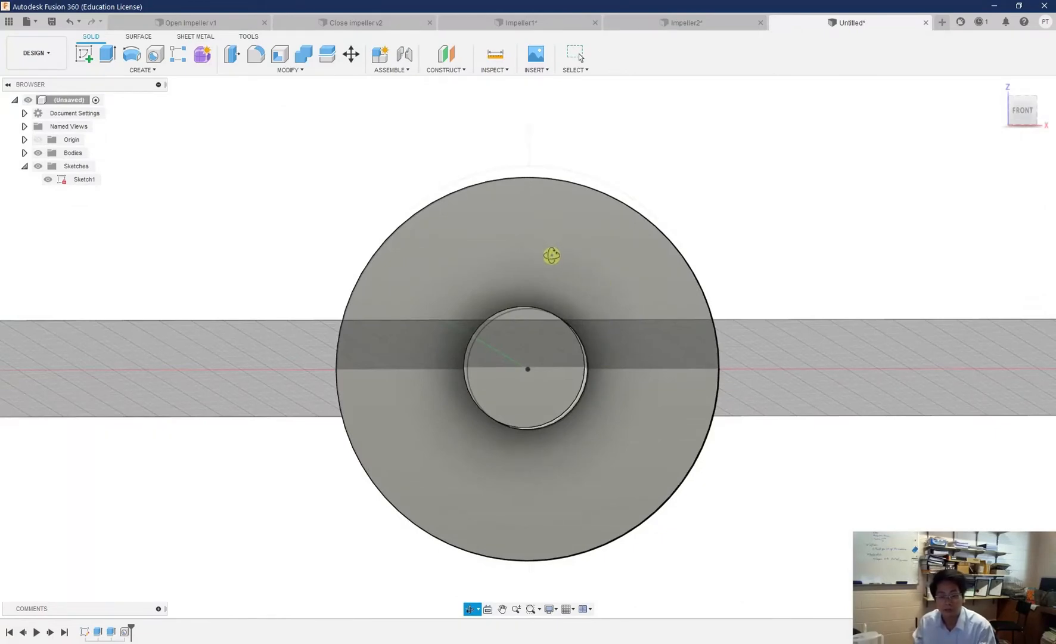
left_click_drag(551, 256, 562, 281)
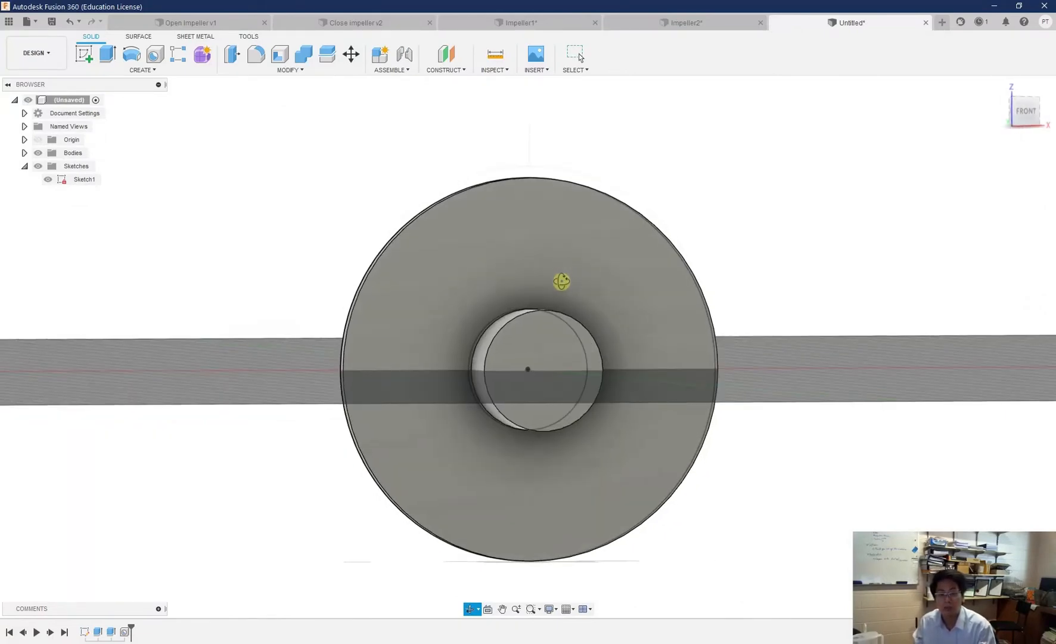
left_click_drag(562, 282, 547, 290)
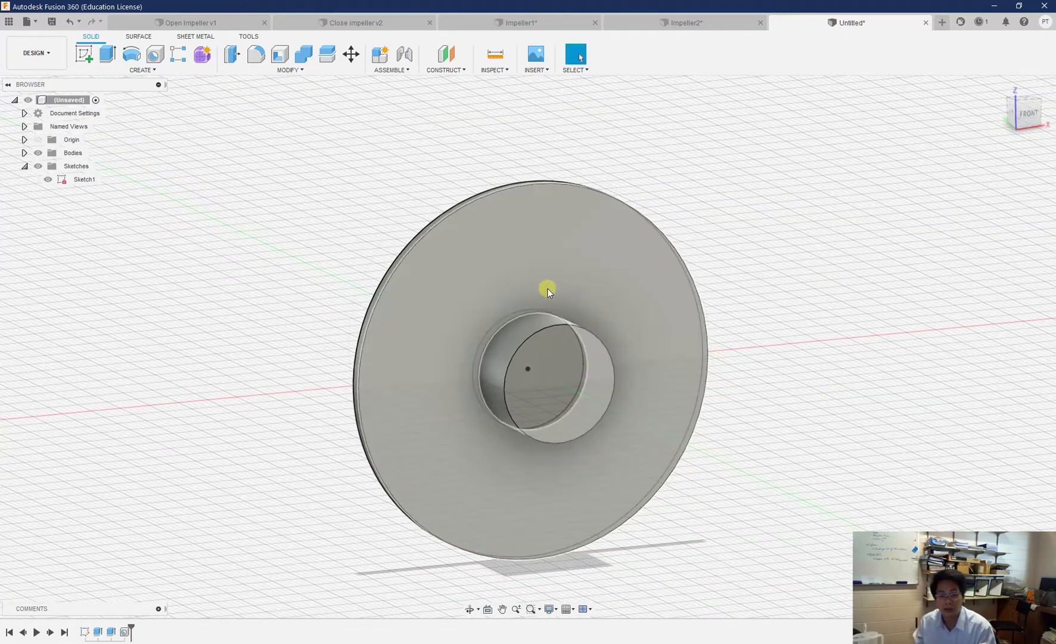
mouse_move(447, 288)
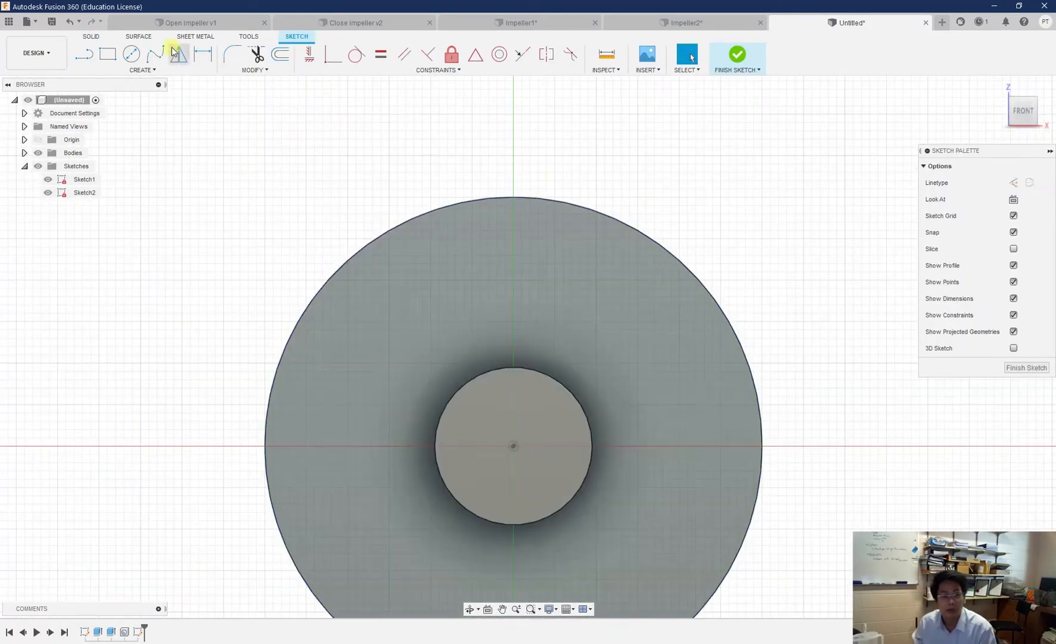
- Draw a 3-point arc from the disc's top rim toward the centre
left_click(142, 69)
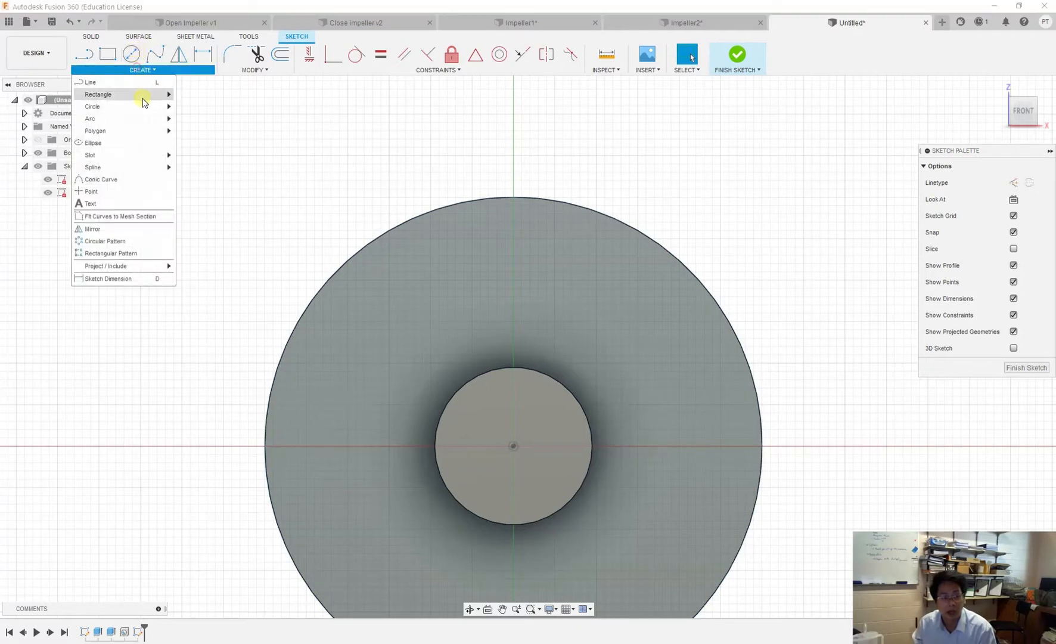
mouse_move(128, 128)
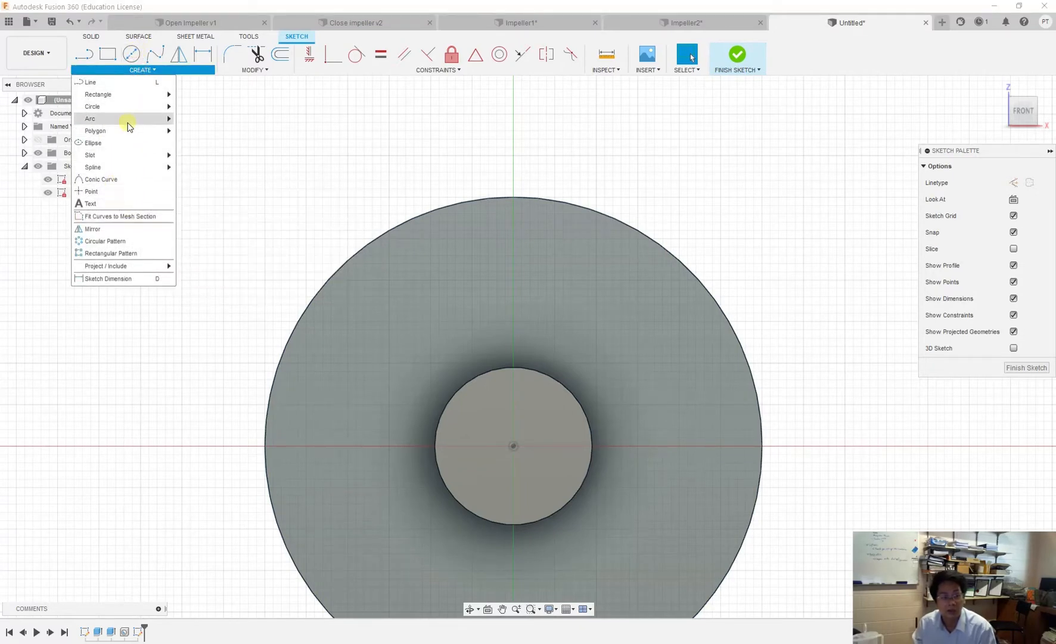
mouse_move(118, 124)
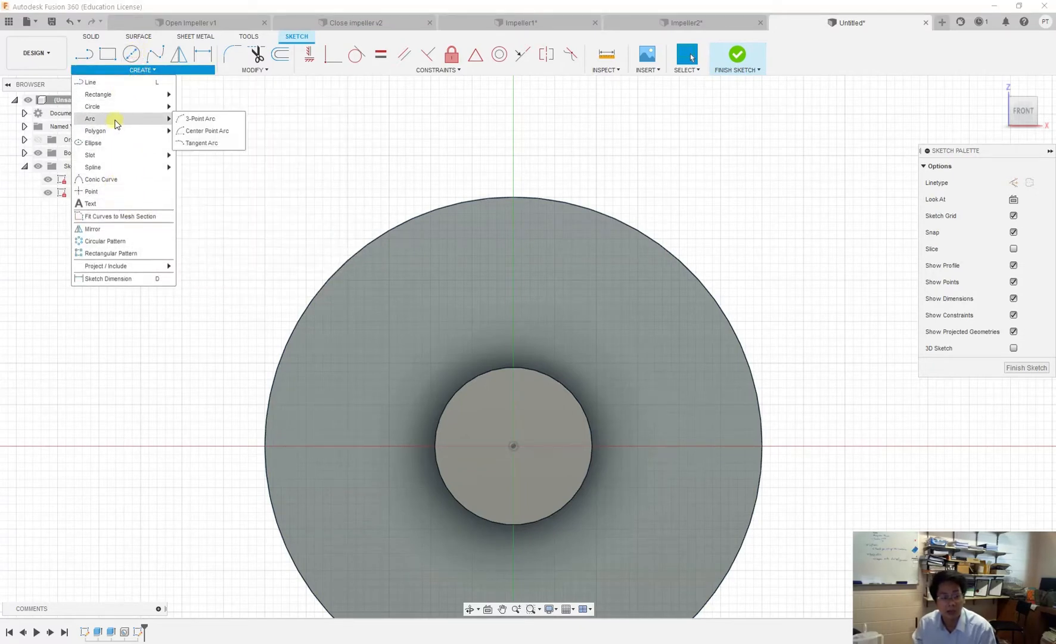
left_click(199, 118)
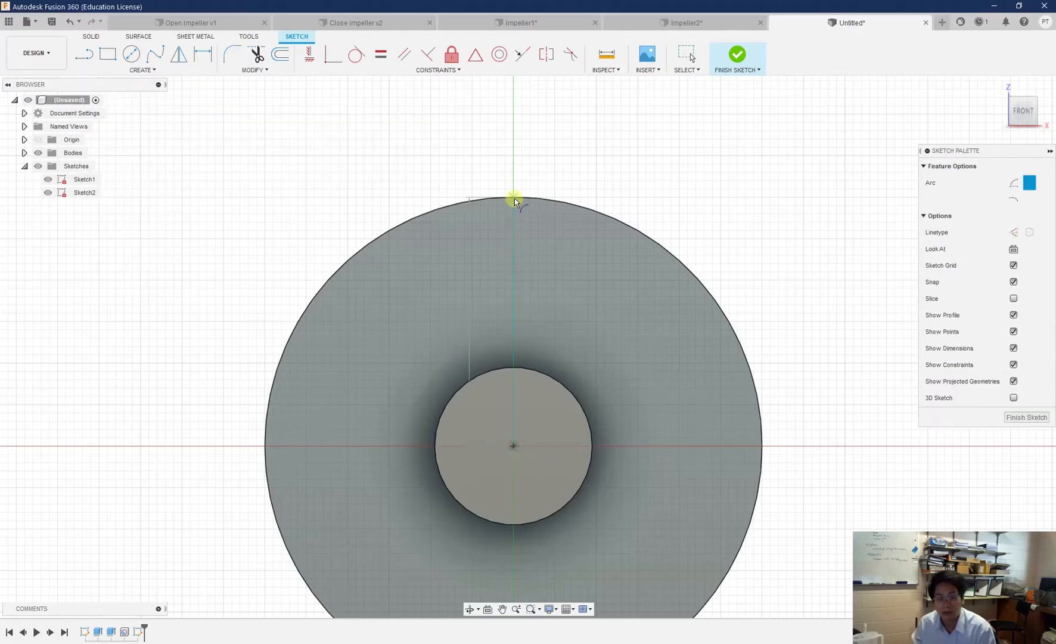
left_click(513, 199)
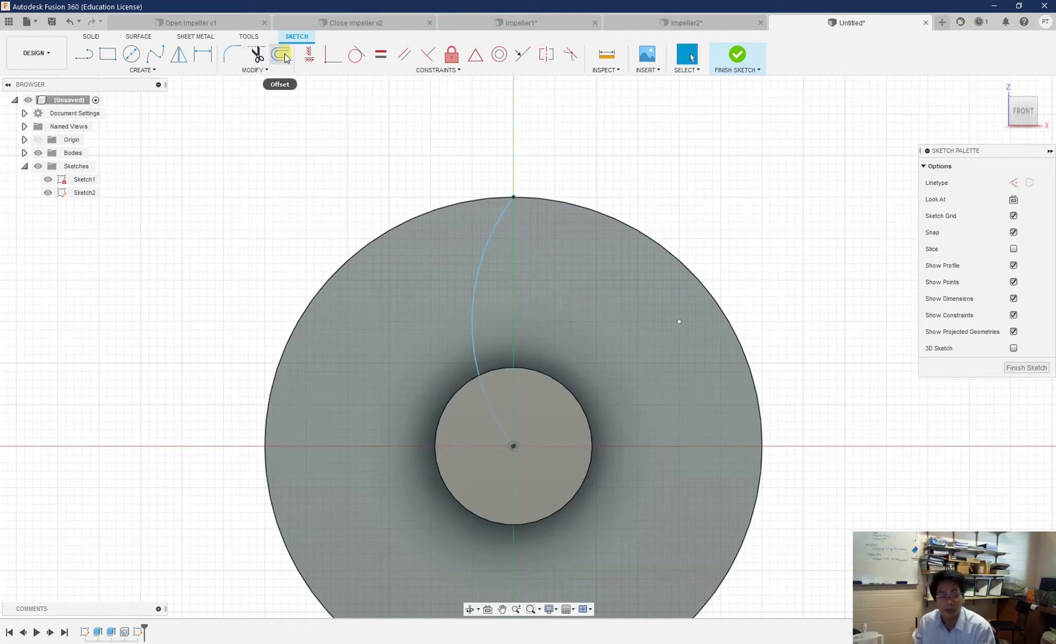
- Offset the arc by 3 mm to outline a curved blade strip
left_click(282, 55)
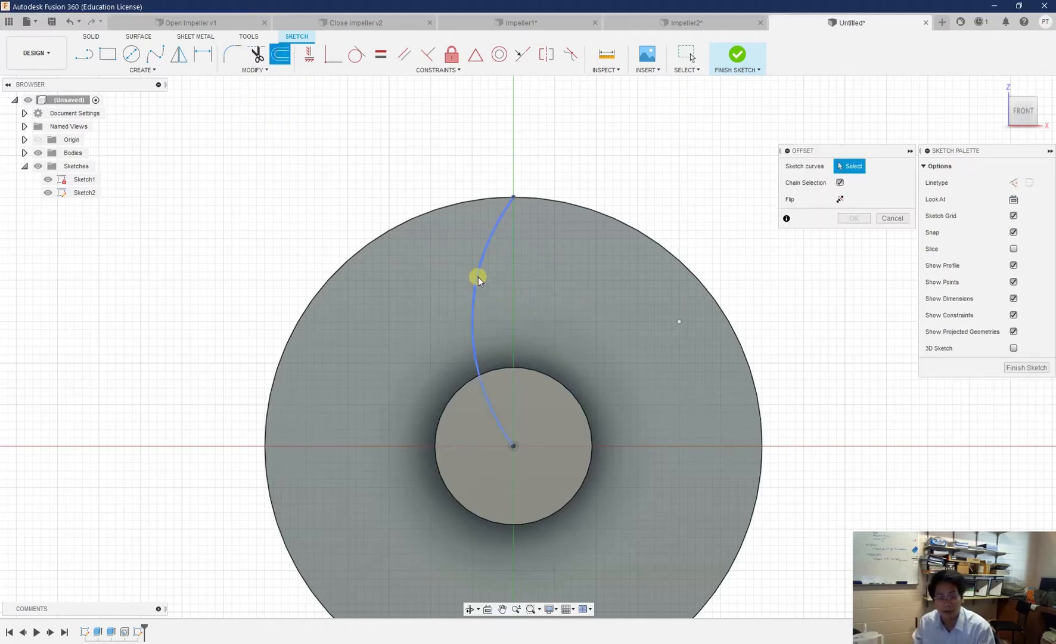
left_click(477, 277)
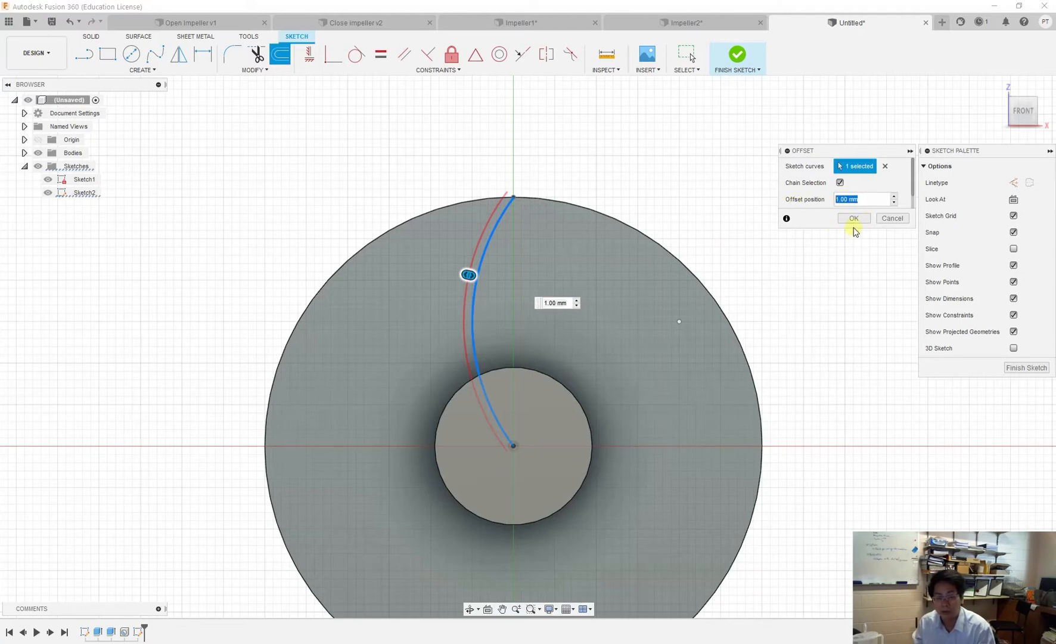
left_click(863, 199)
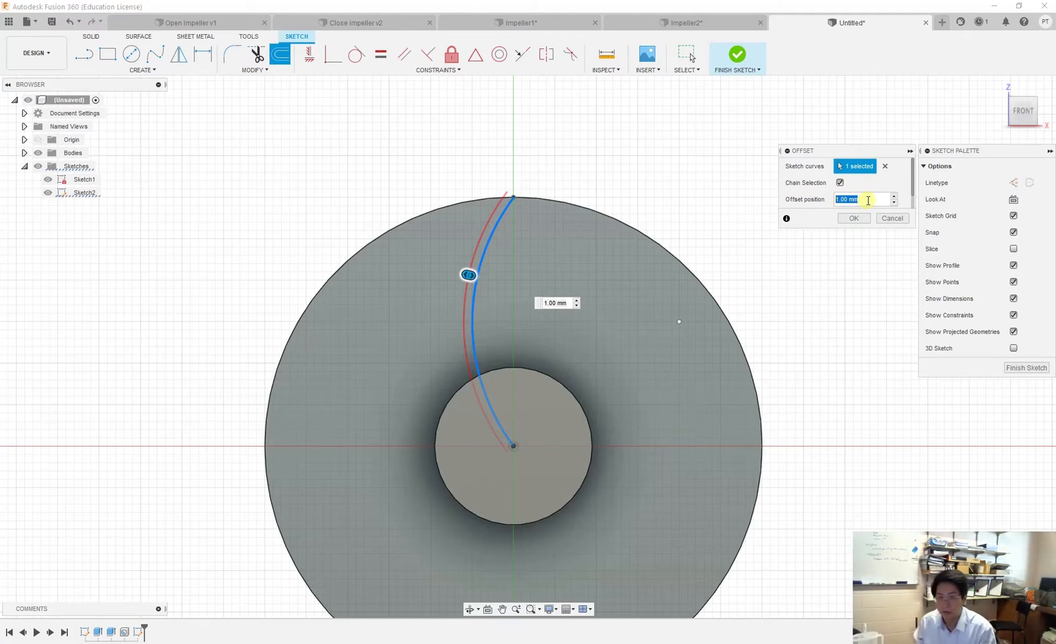
type("3")
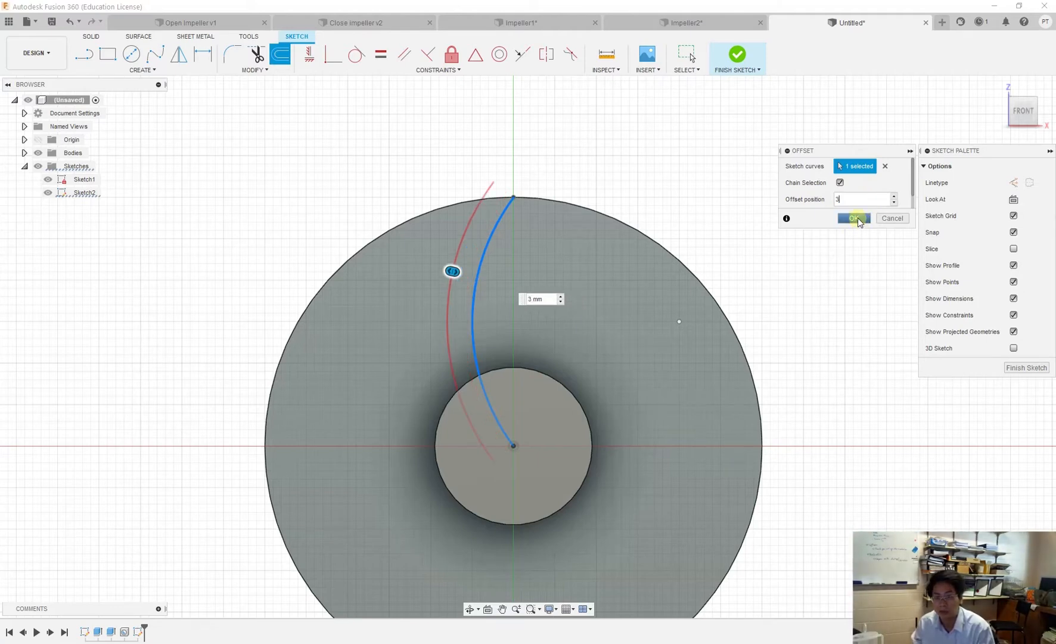
left_click(852, 218)
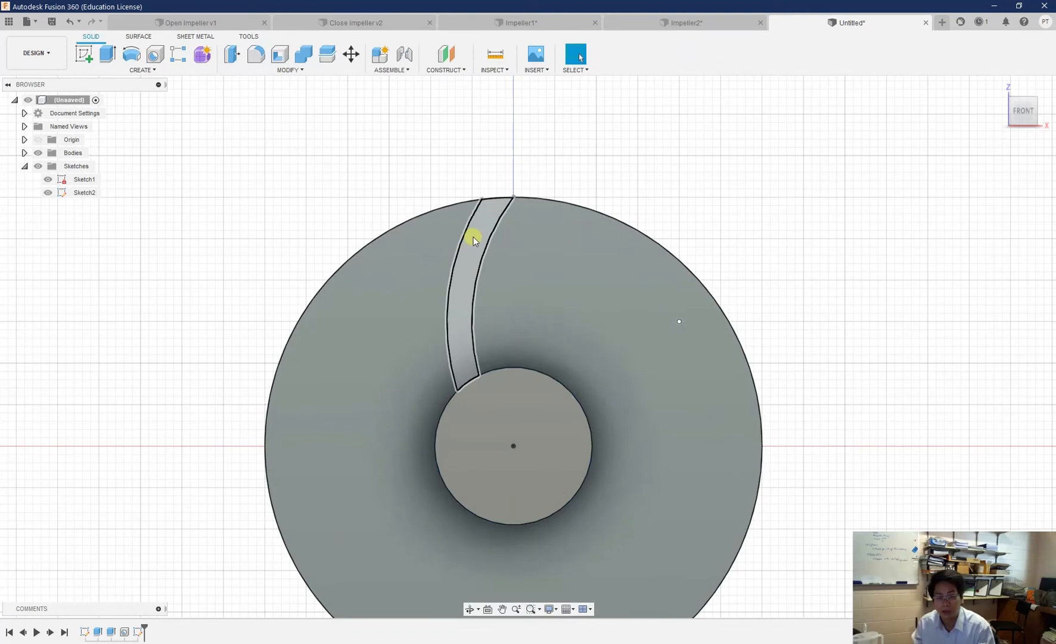
- Extrude the blade profile 19 mm with the New Body operation
left_click(105, 54)
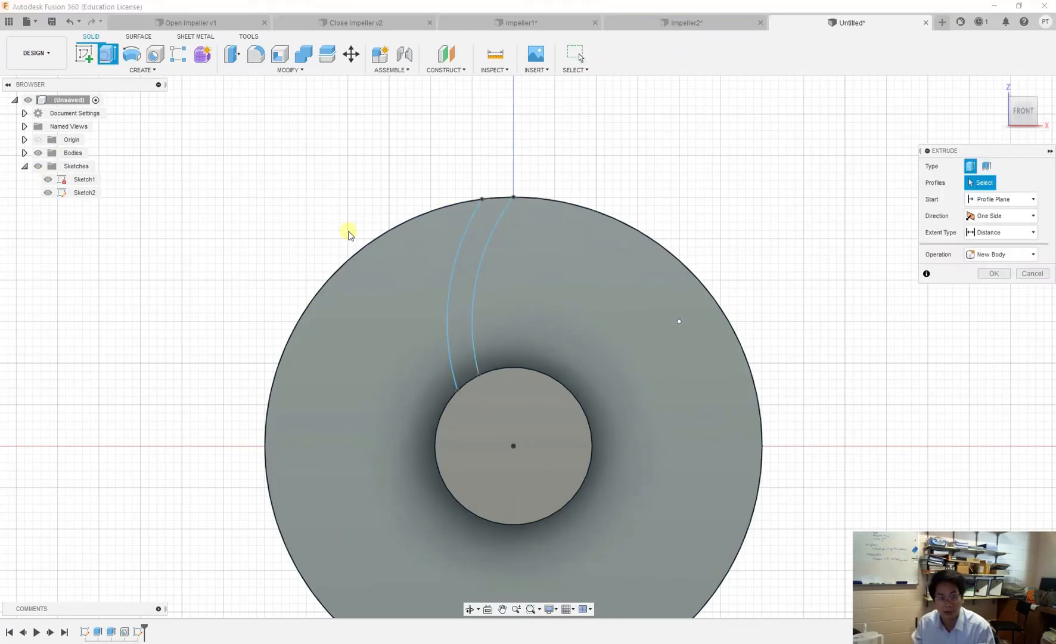
left_click(475, 296)
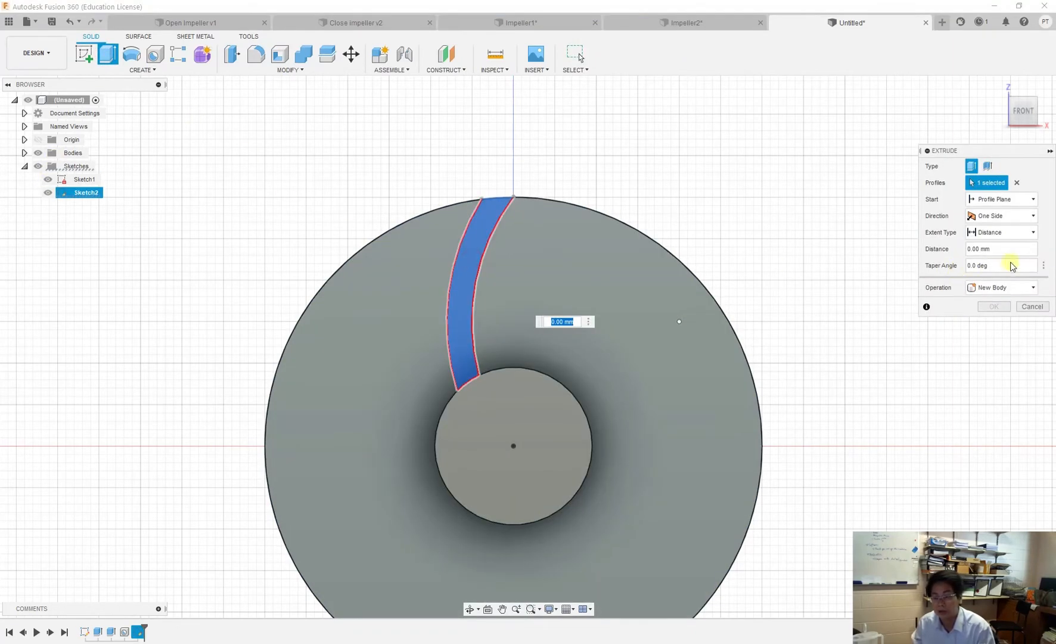
left_click(1000, 248)
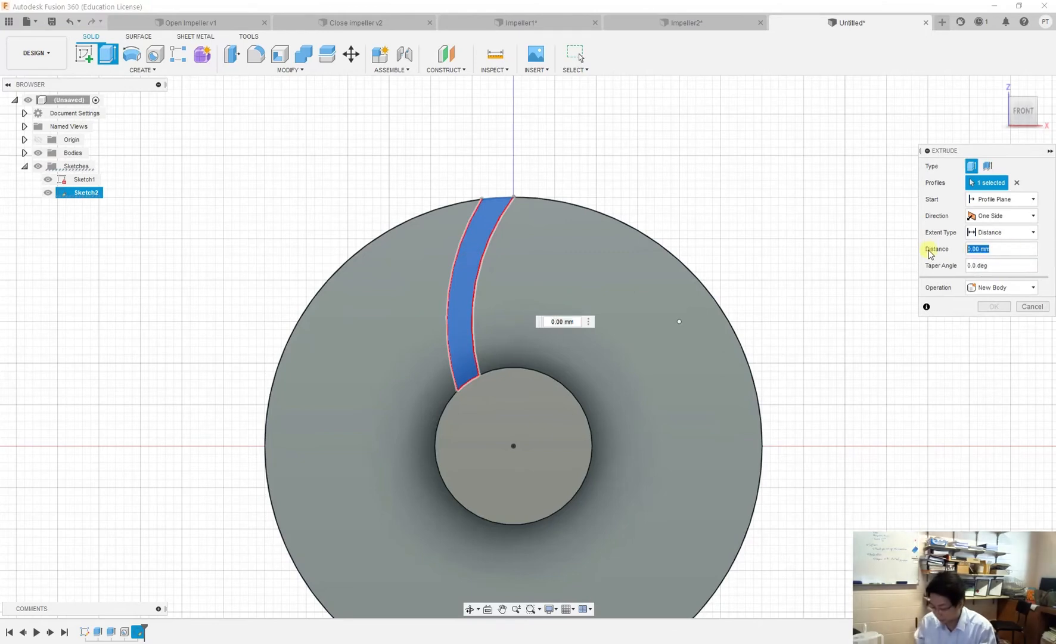
type("19")
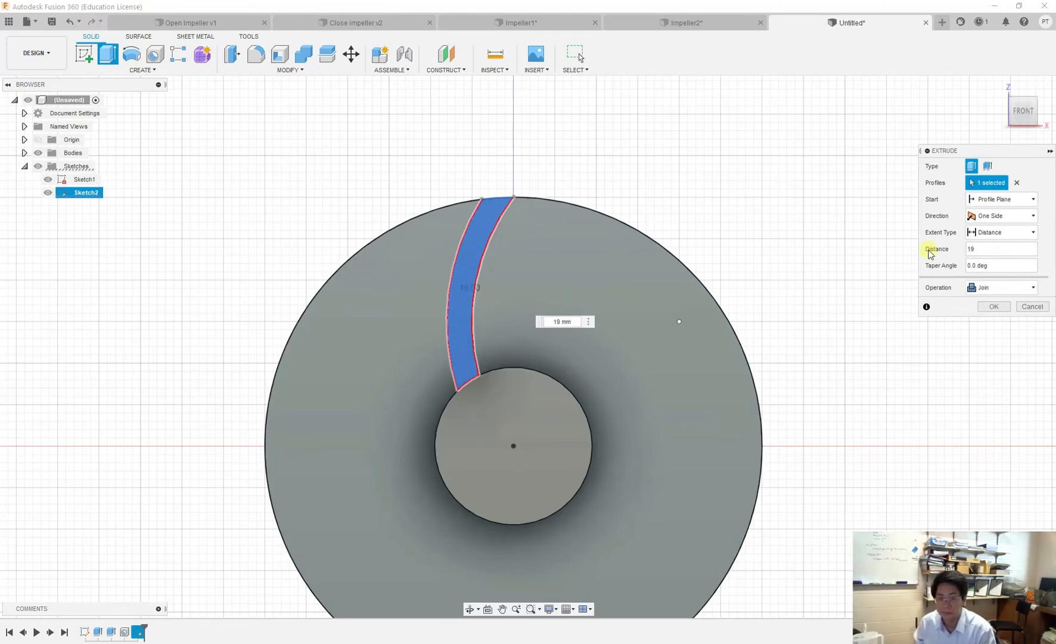
left_click(1000, 249)
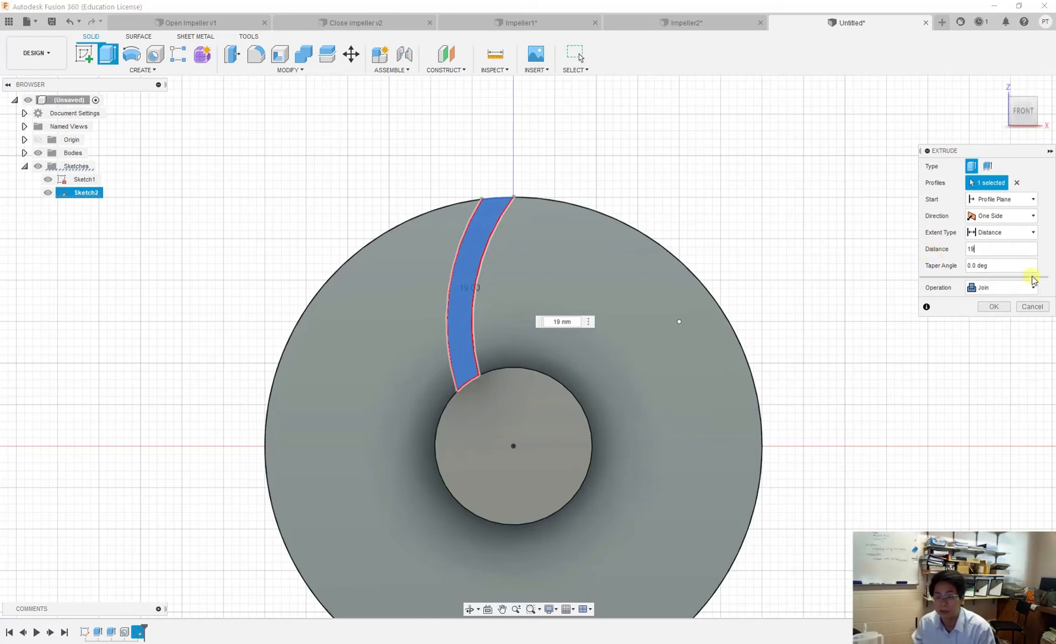
left_click(1002, 287)
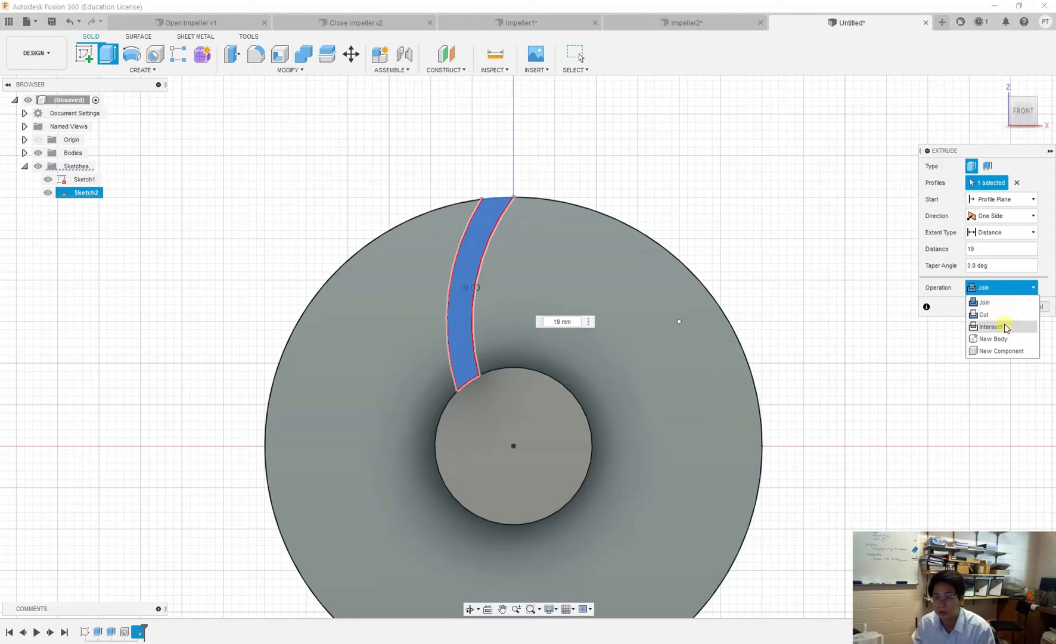
left_click(1001, 338)
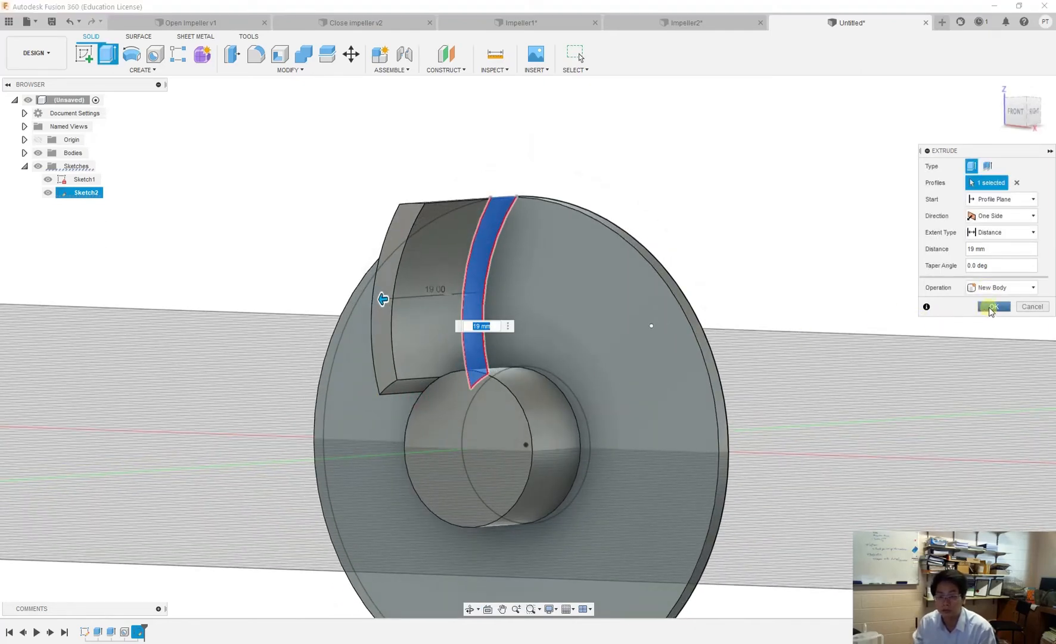
left_click(992, 306)
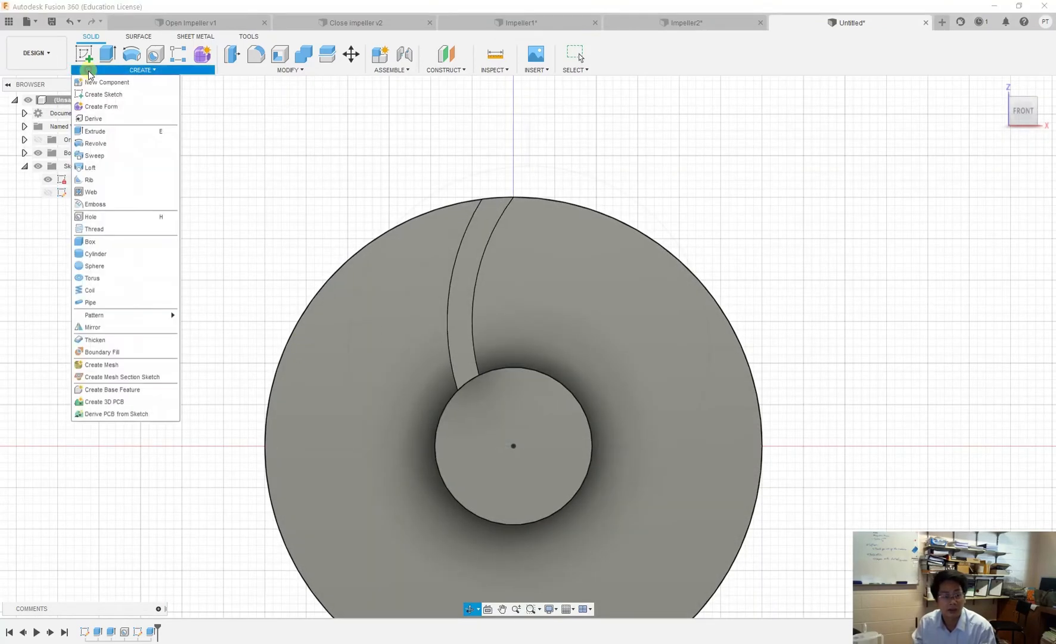
mouse_move(113, 317)
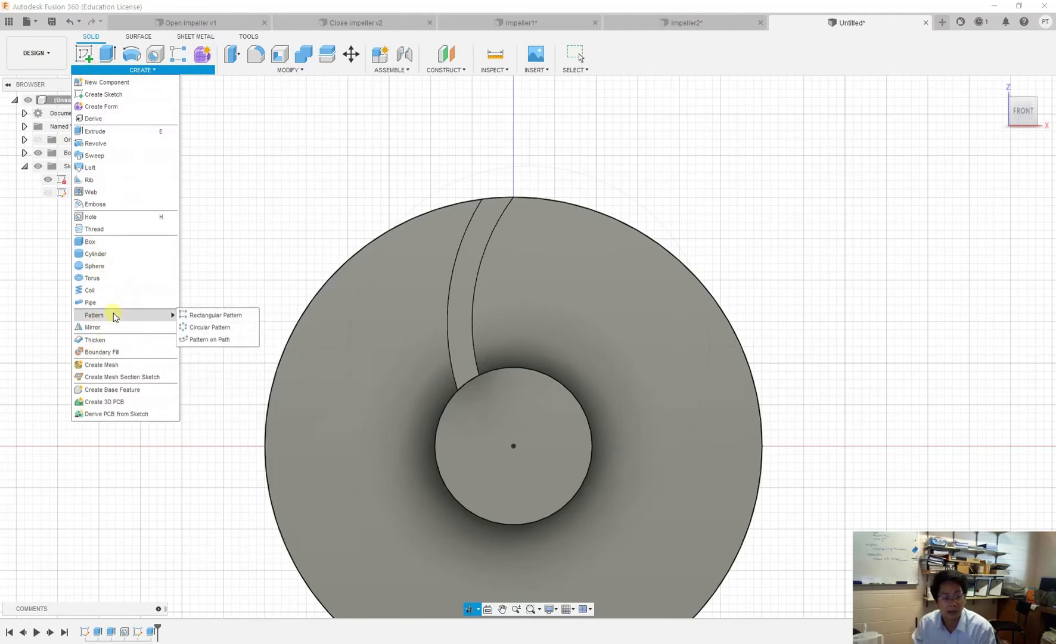
- Circular-pattern the blade body six times around the hub's central axis
left_click(209, 329)
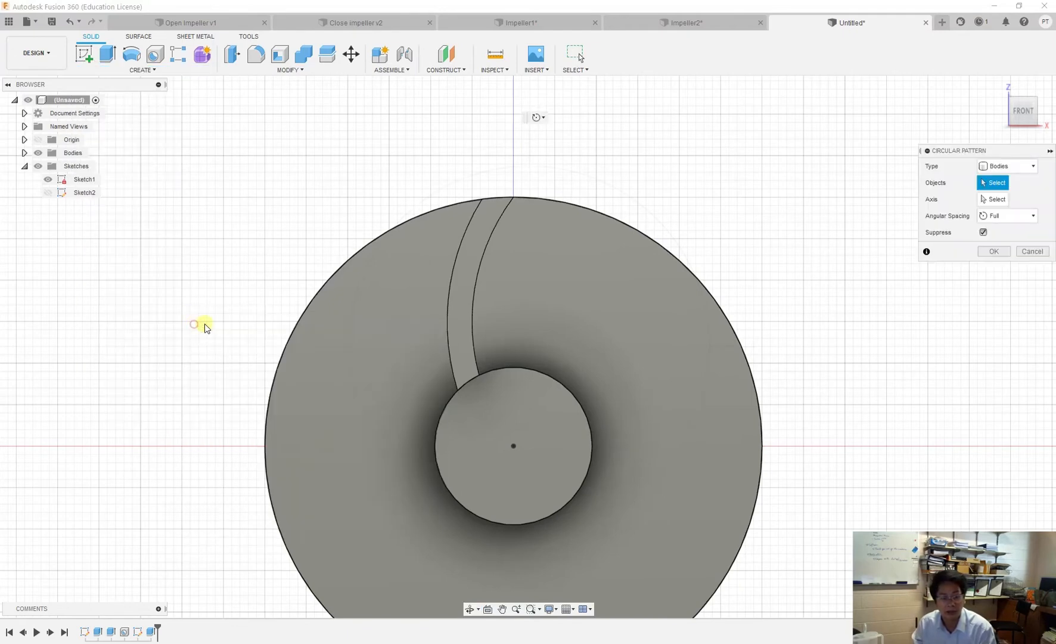
left_click(465, 245)
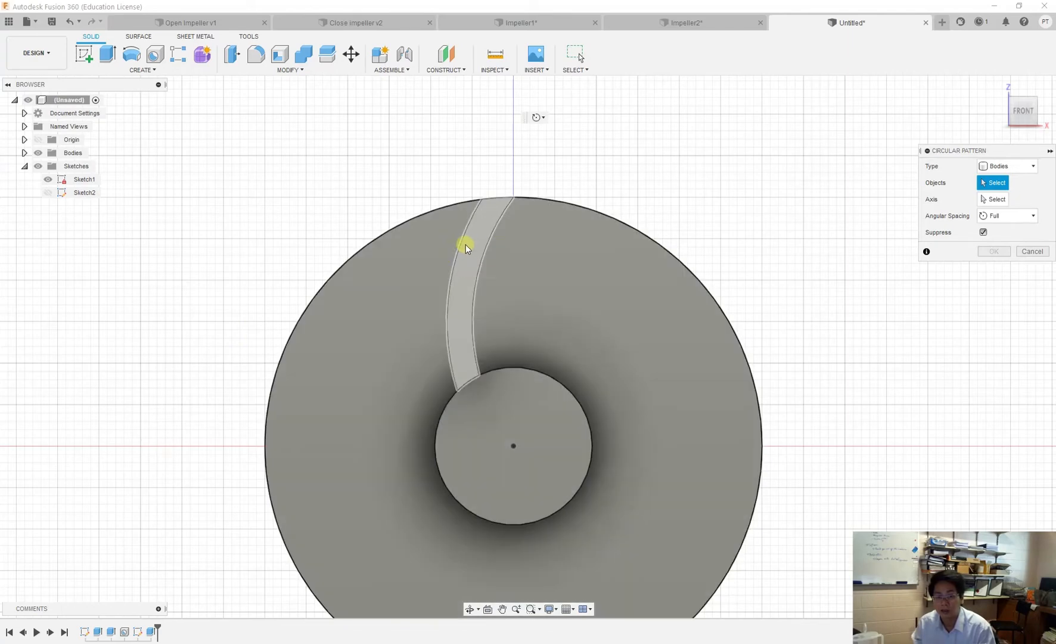
left_click(465, 244)
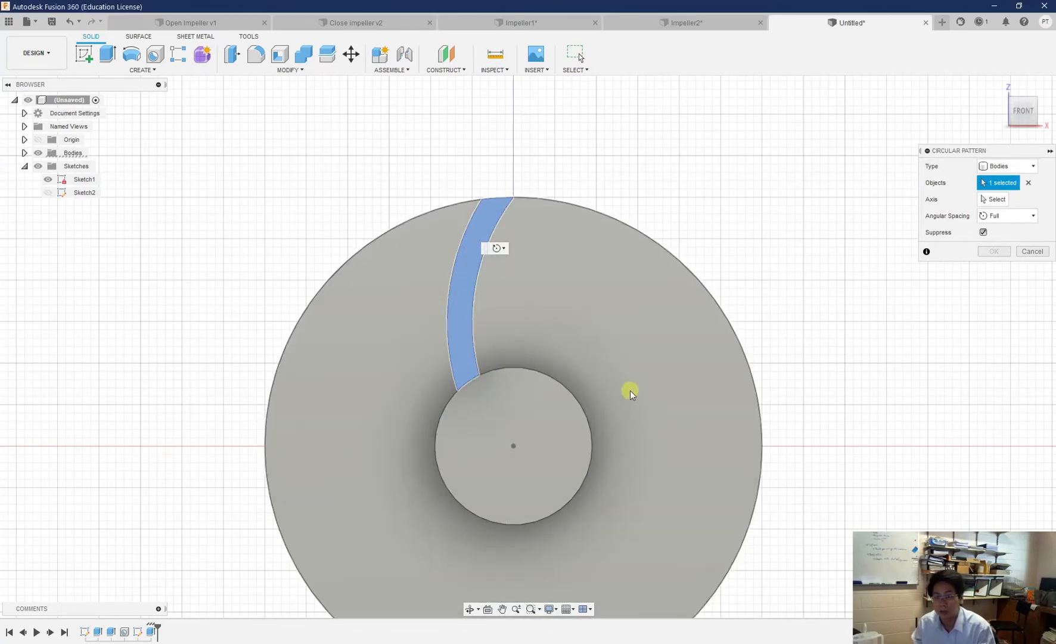
mouse_move(559, 437)
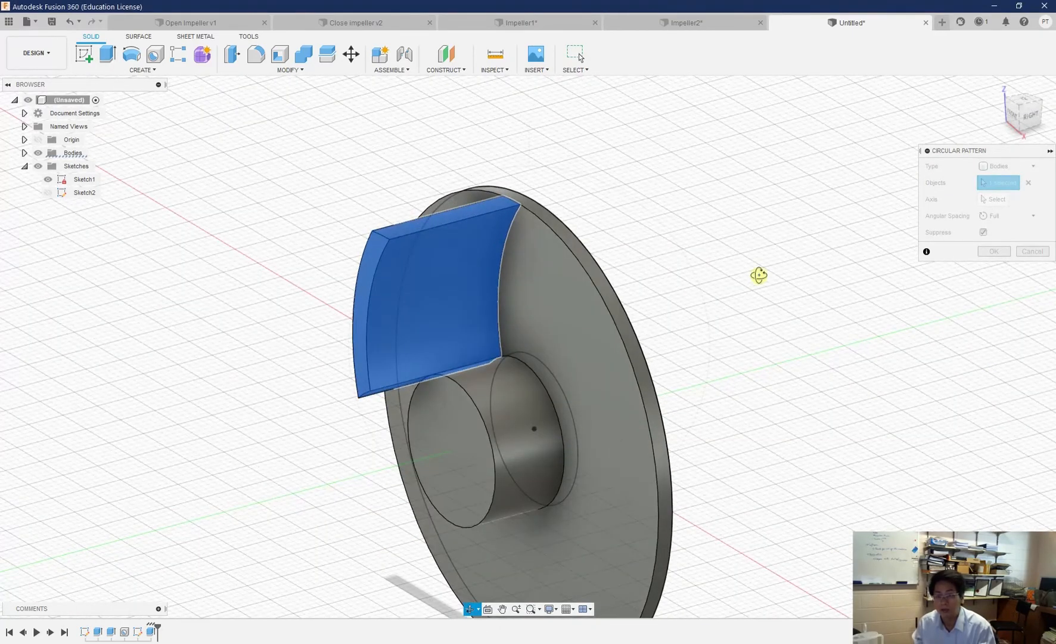
left_click(431, 289)
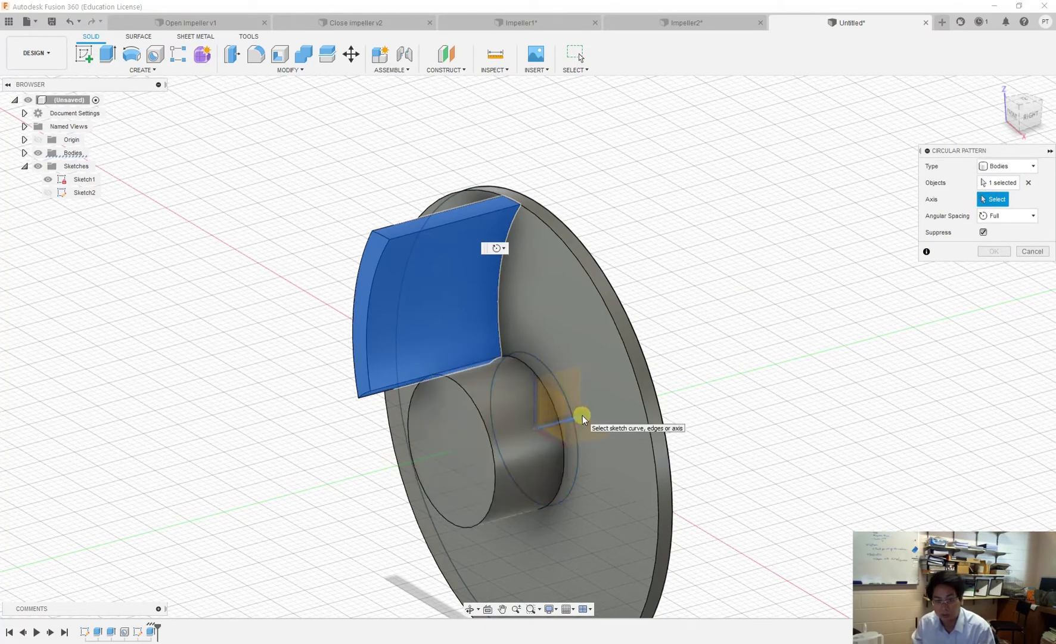
left_click(580, 414)
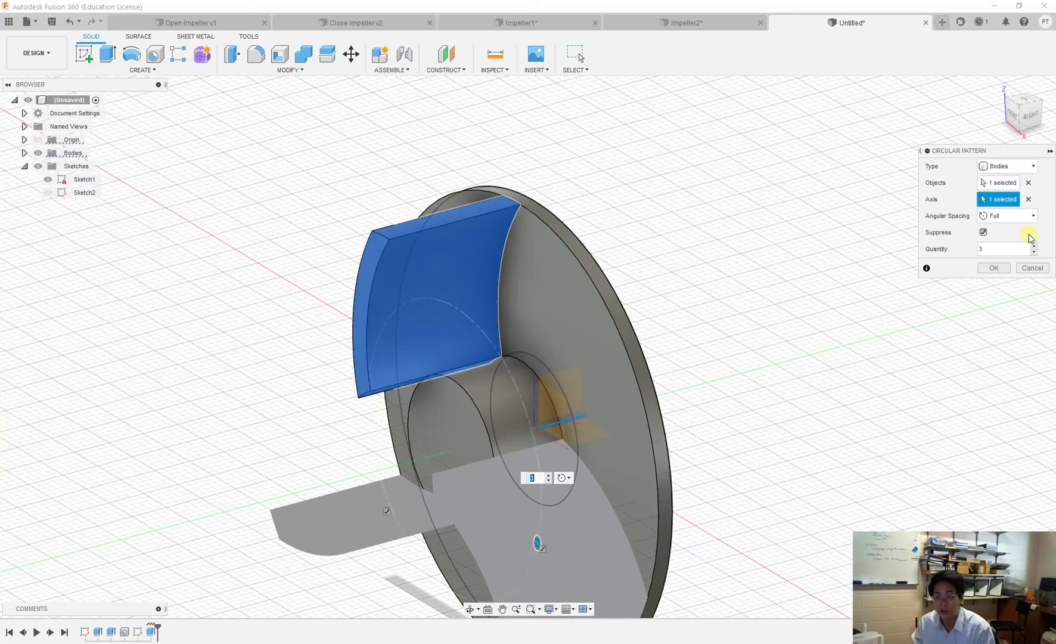
left_click(1033, 246)
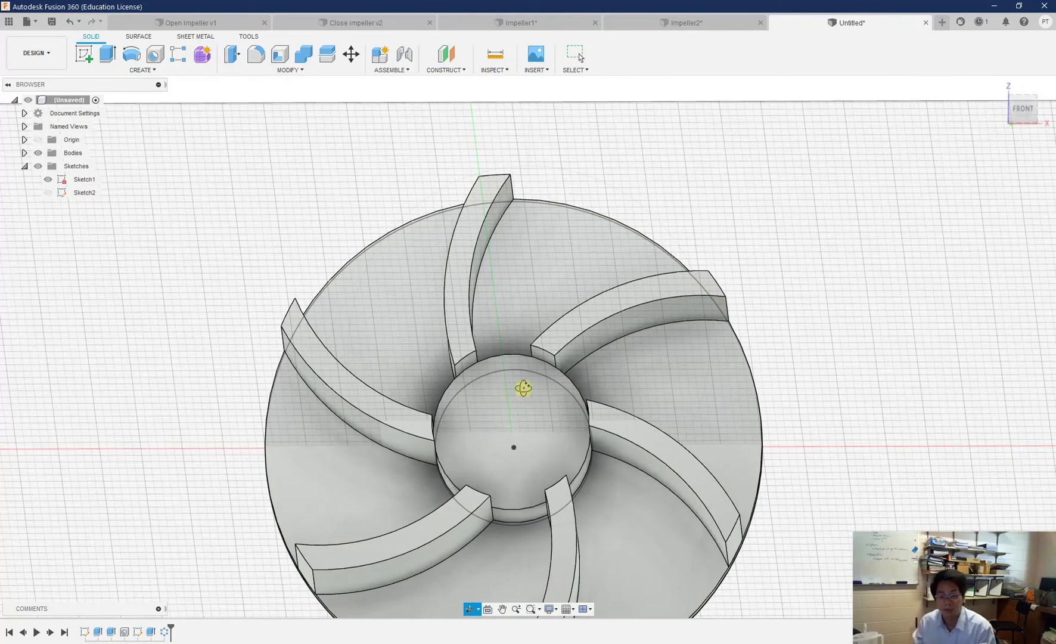
- Zoom out on the six-blade impeller, then switch via Close Impeller v2 to Open Impeller v1 and select a blade
left_click_drag(523, 388, 447, 451)
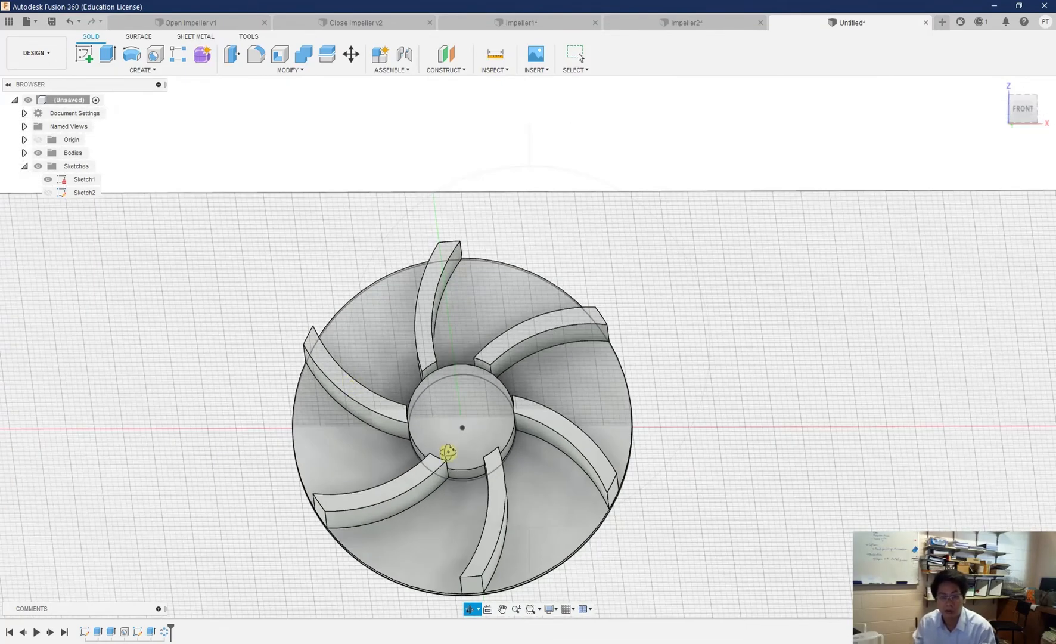
left_click(352, 22)
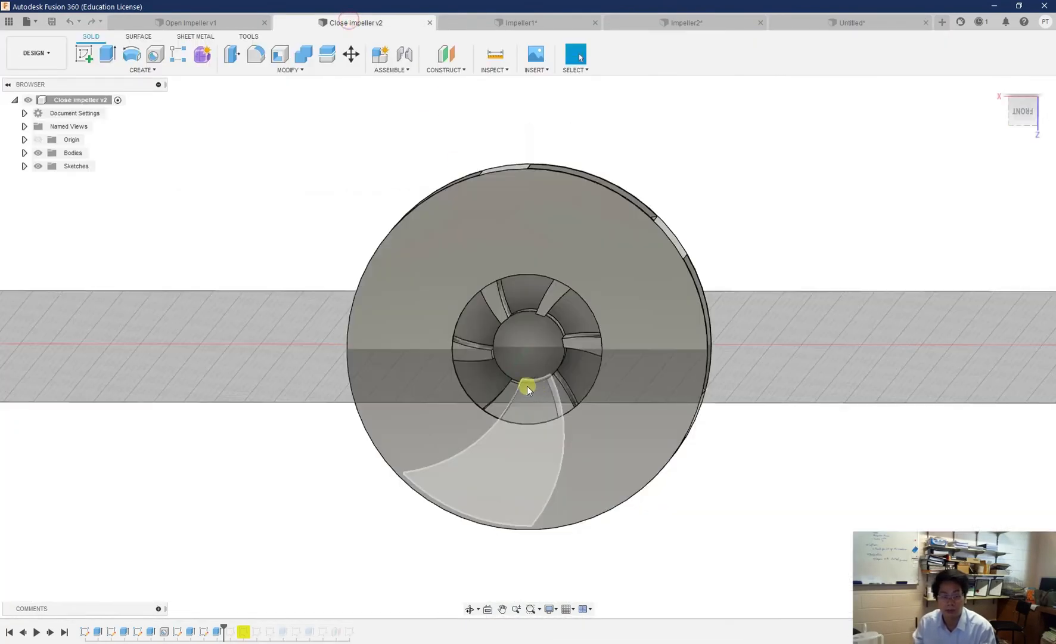
left_click(192, 22)
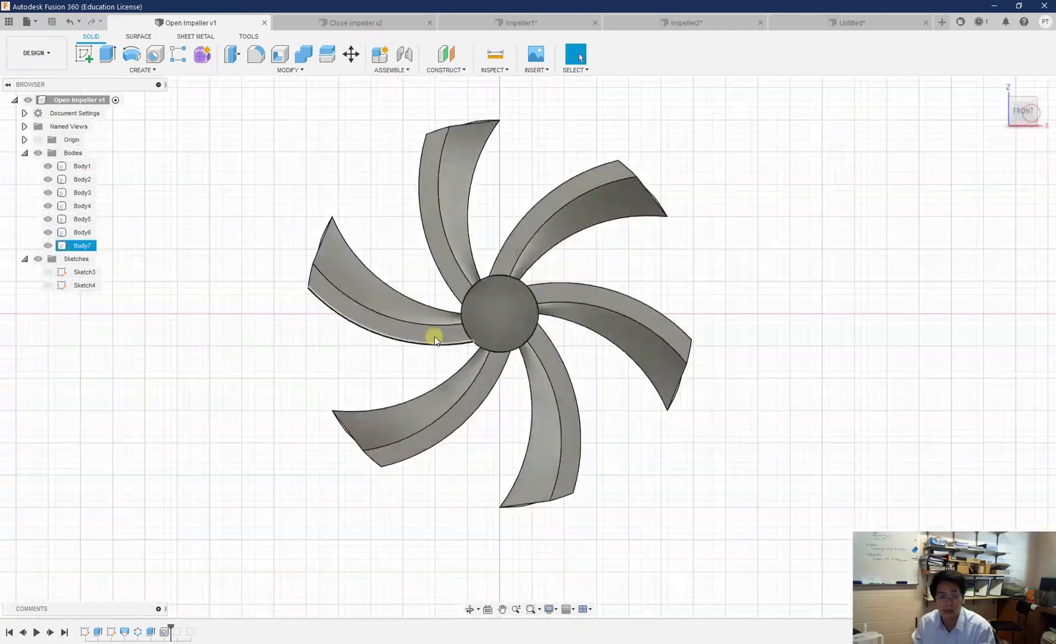
left_click(488, 130)
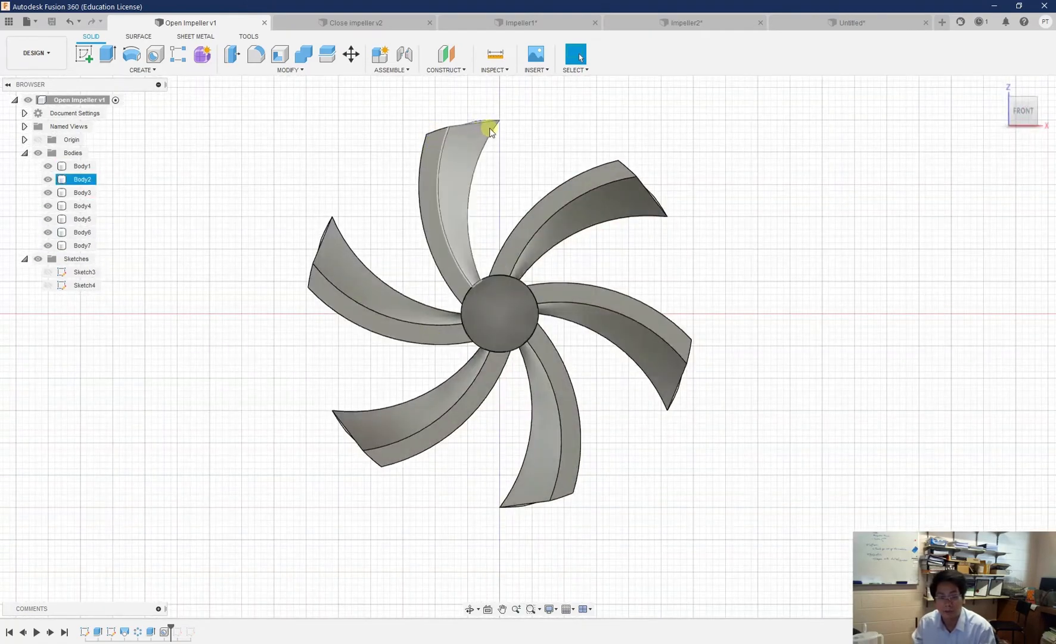
mouse_move(453, 146)
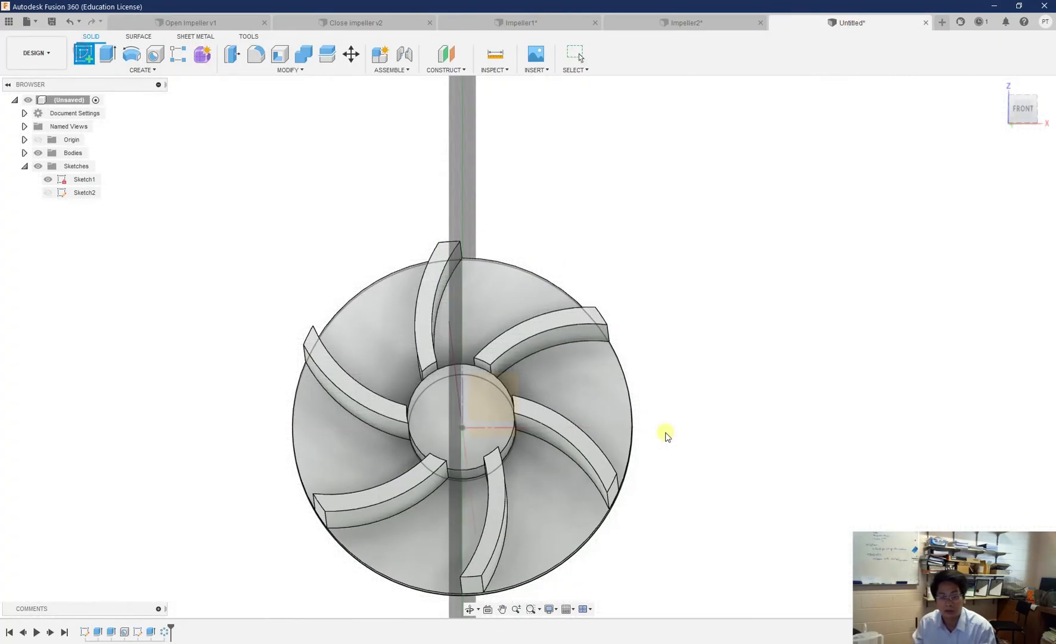
mouse_move(12, 21)
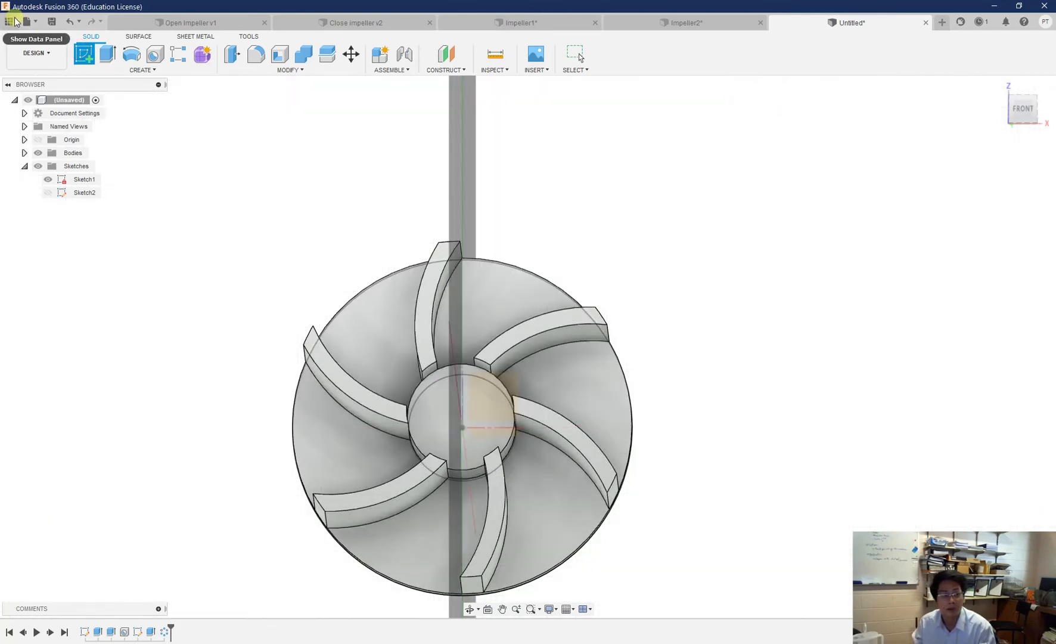
- In a new blank design, sketch a 2-point rectangle from the origin on the front plane
left_click(942, 22)
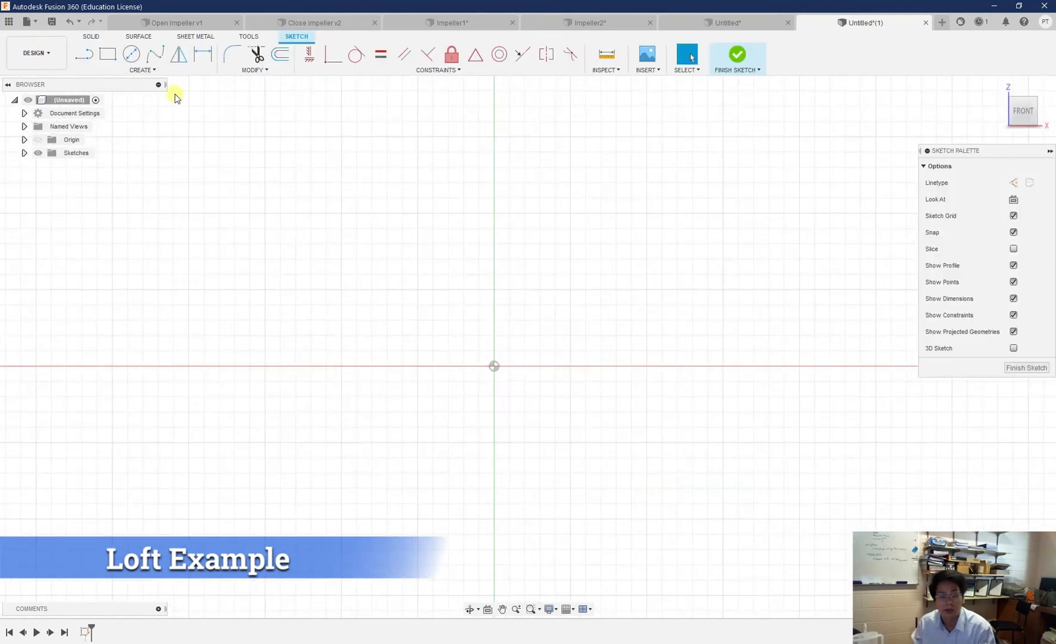
left_click(107, 54)
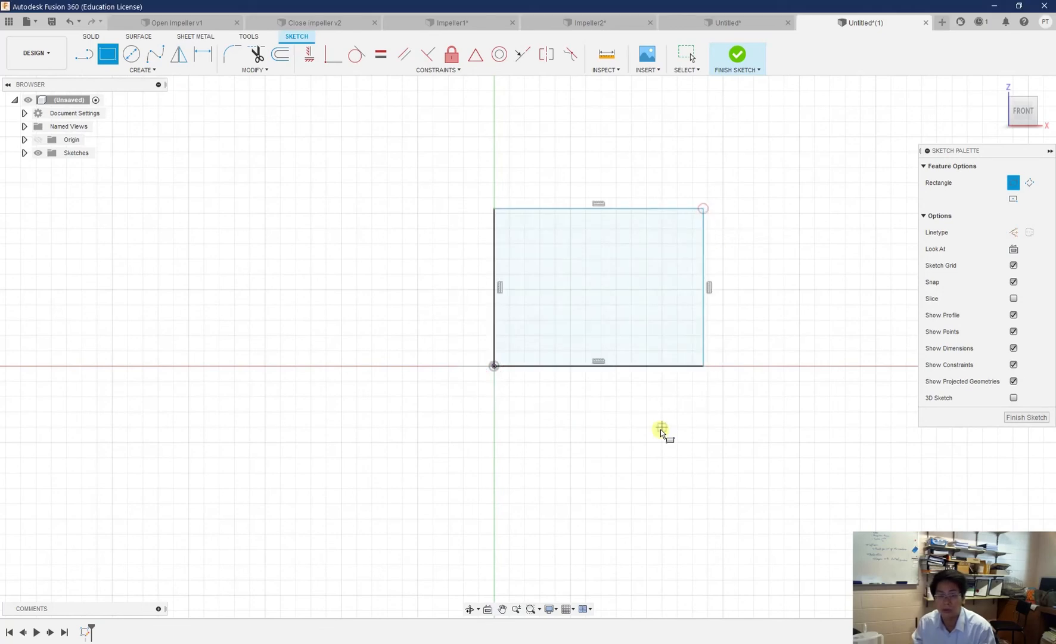
left_click(737, 57)
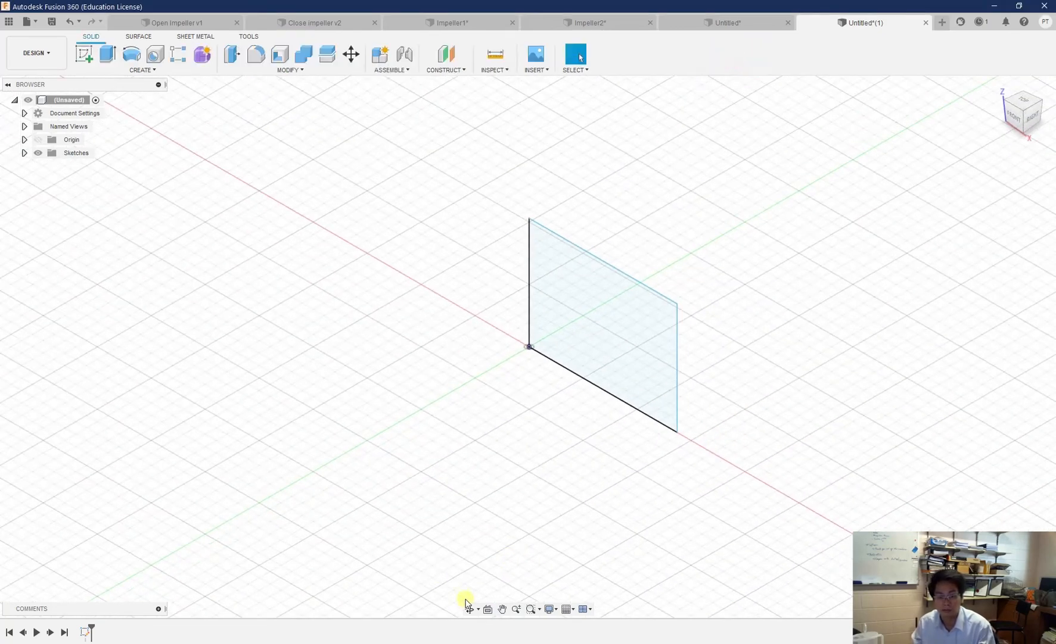
mouse_move(533, 368)
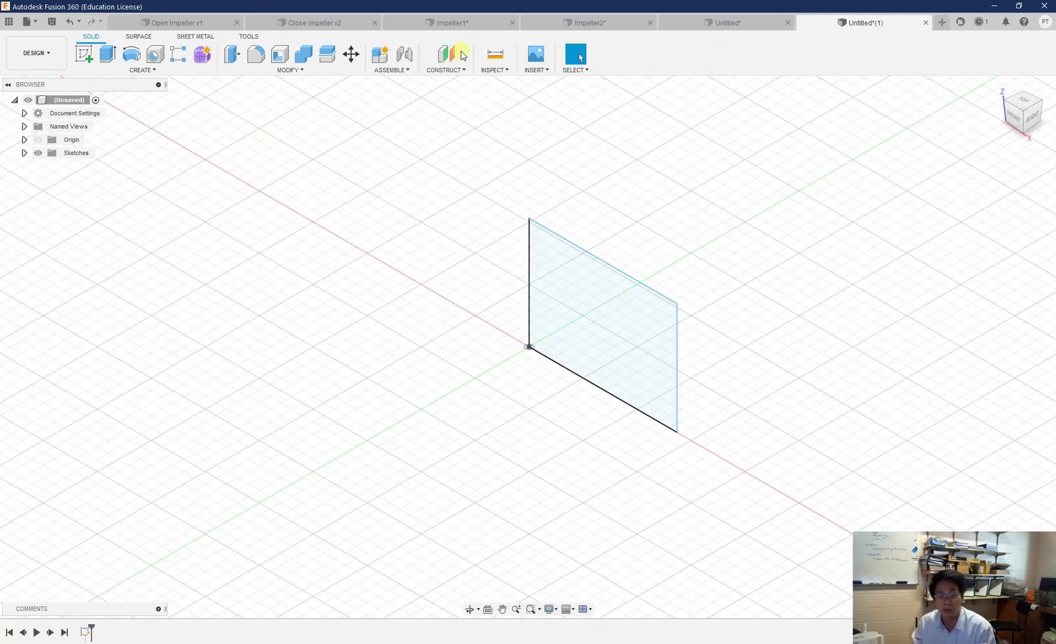
- Create an offset plane from the rectangle's plane at -80 mm
left_click(446, 55)
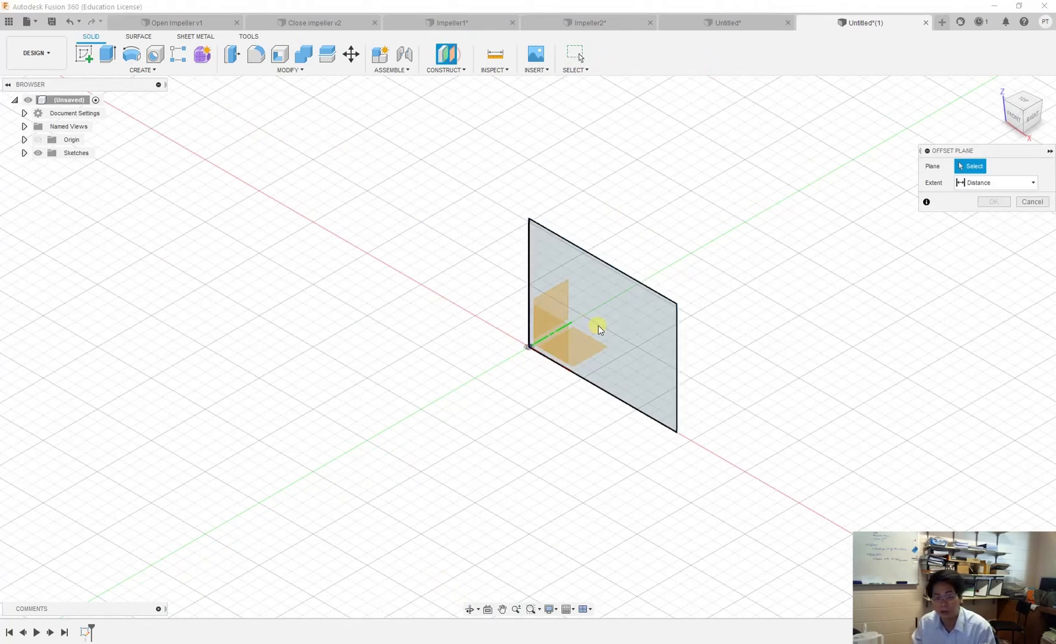
left_click_drag(597, 328, 487, 393)
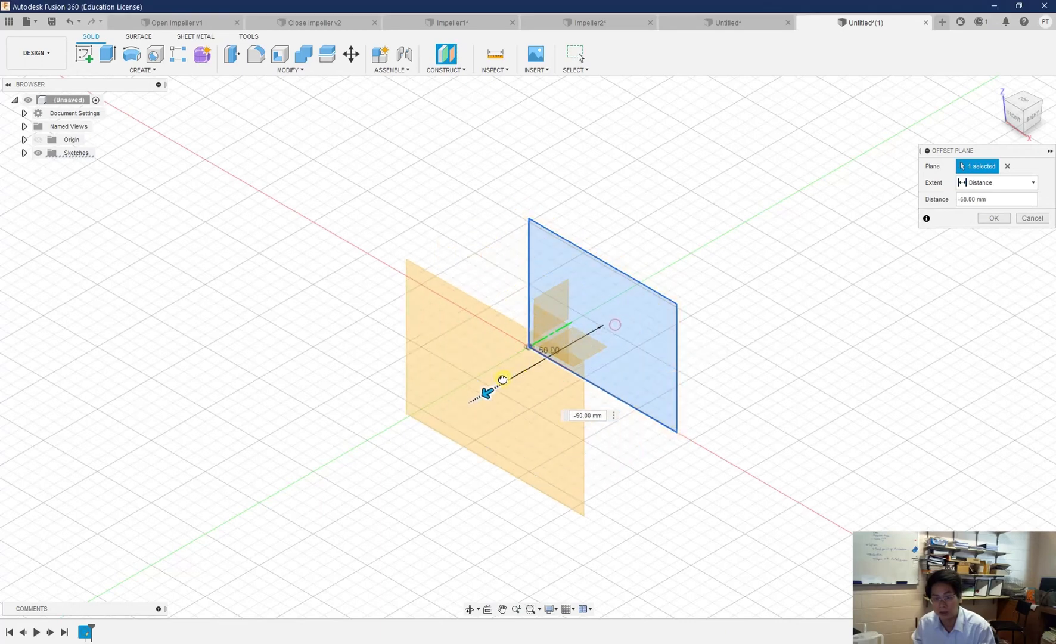
left_click_drag(502, 379, 443, 416)
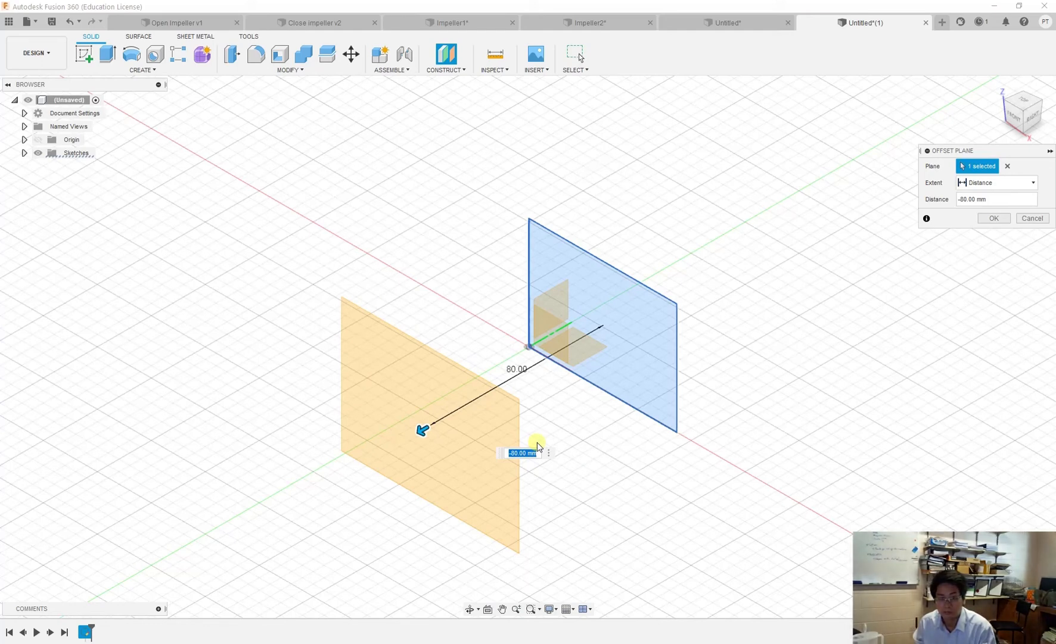
left_click(994, 218)
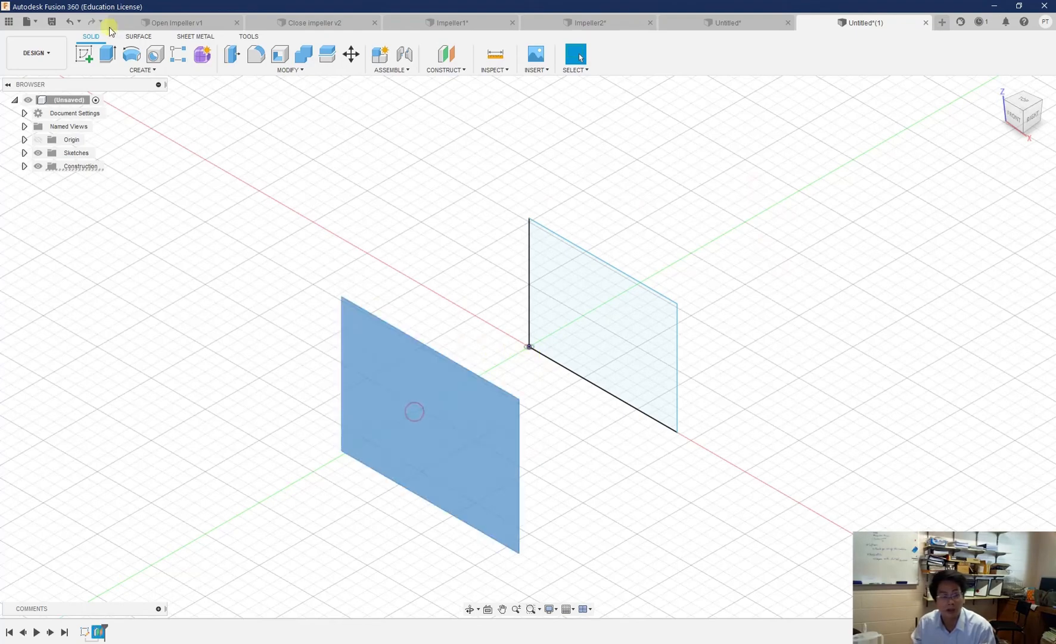
mouse_move(115, 56)
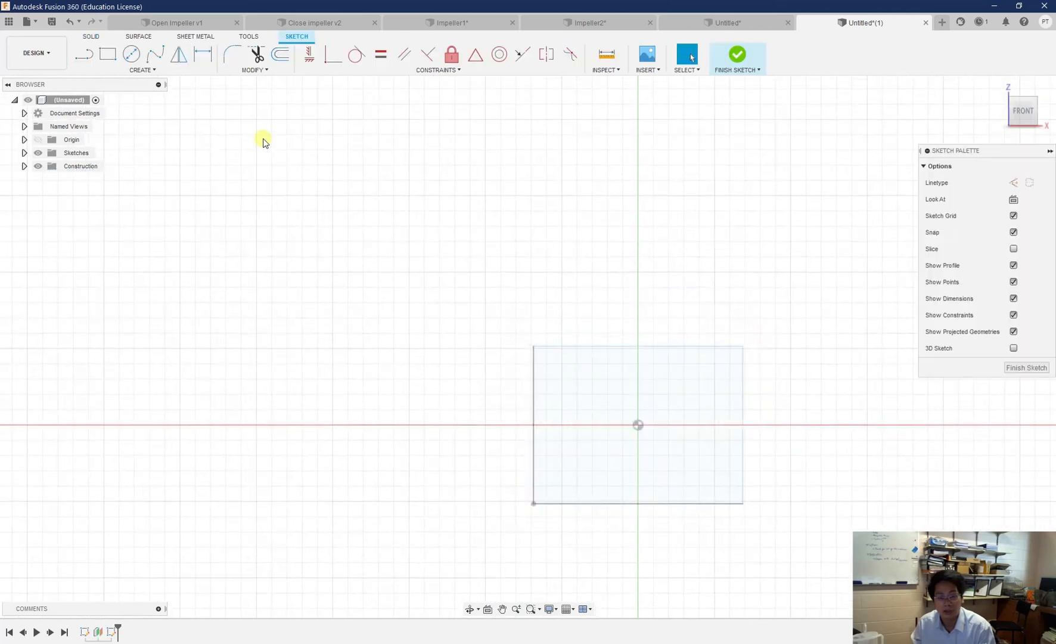
- Sketch a center-diameter circle on the offset plane and finish the sketch
left_click(132, 54)
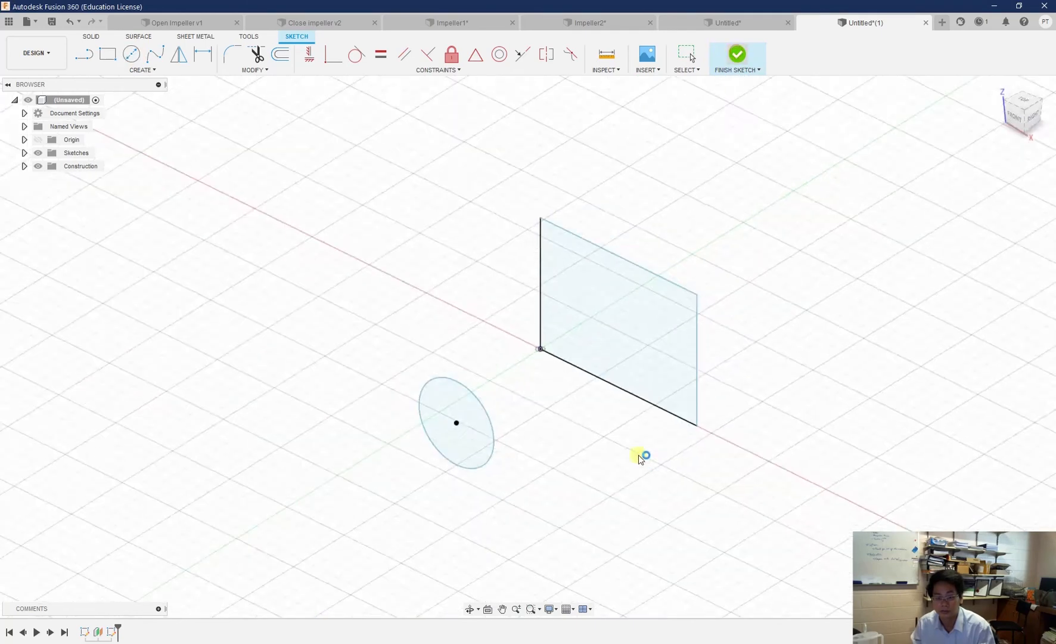
left_click(736, 54)
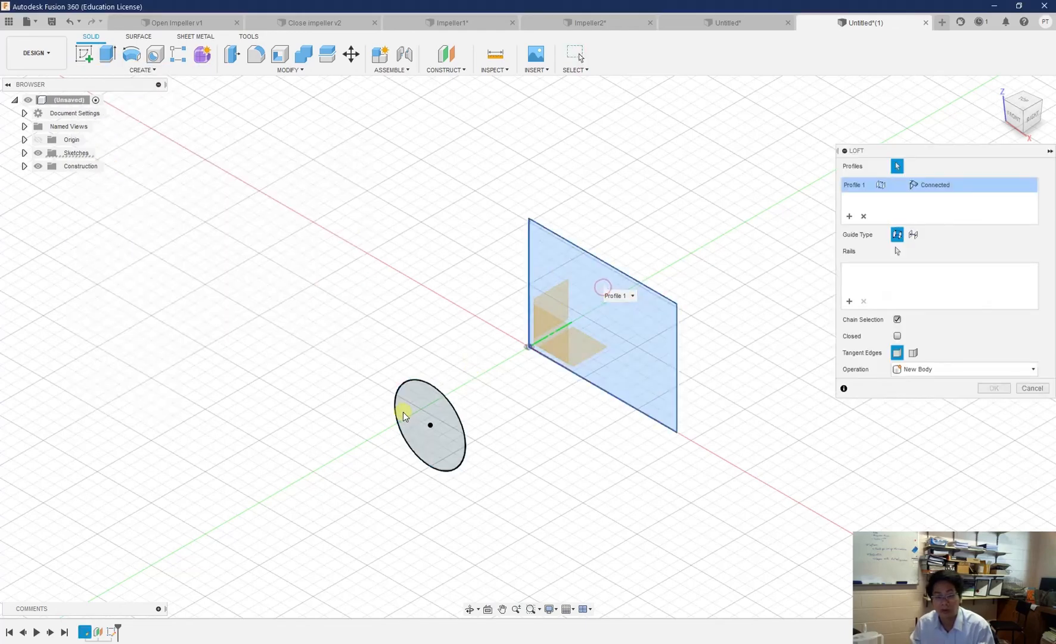
- Loft from the rectangle profile to the circle profile into a solid
left_click(431, 425)
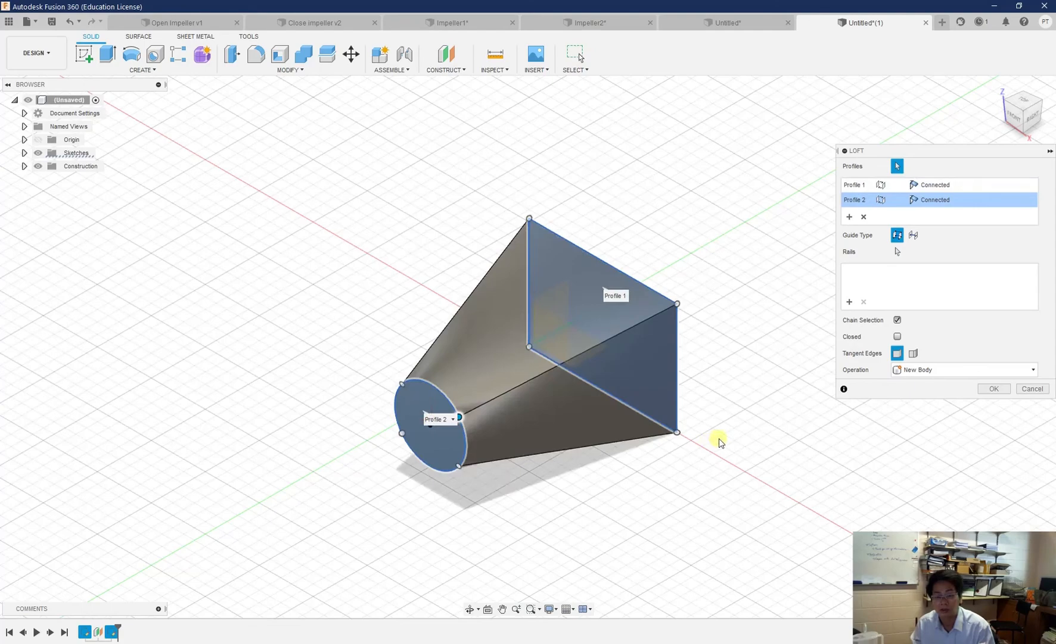
left_click(993, 388)
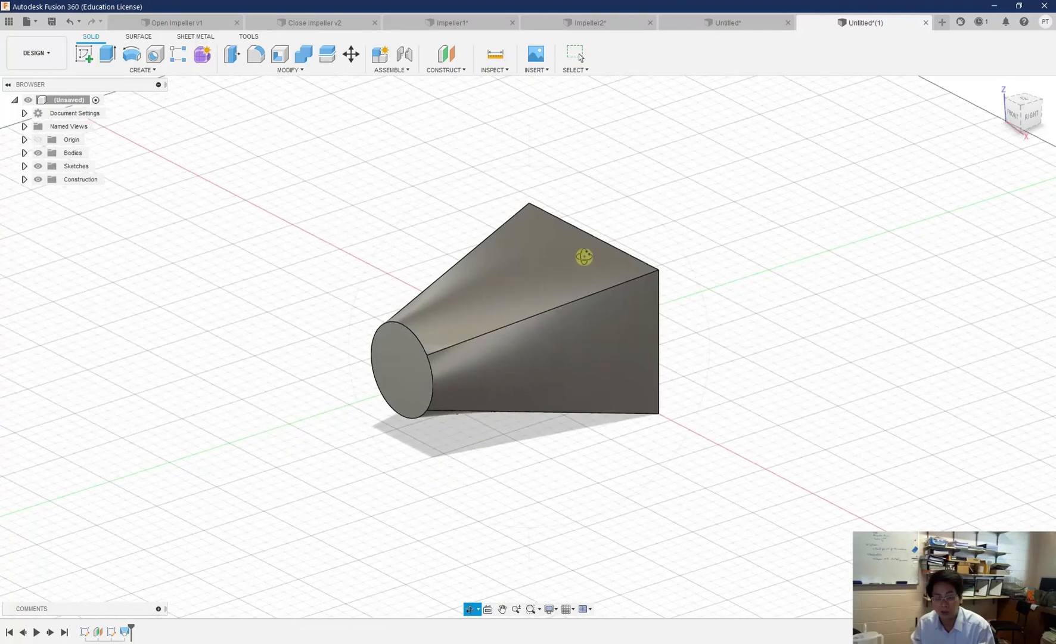
mouse_move(462, 394)
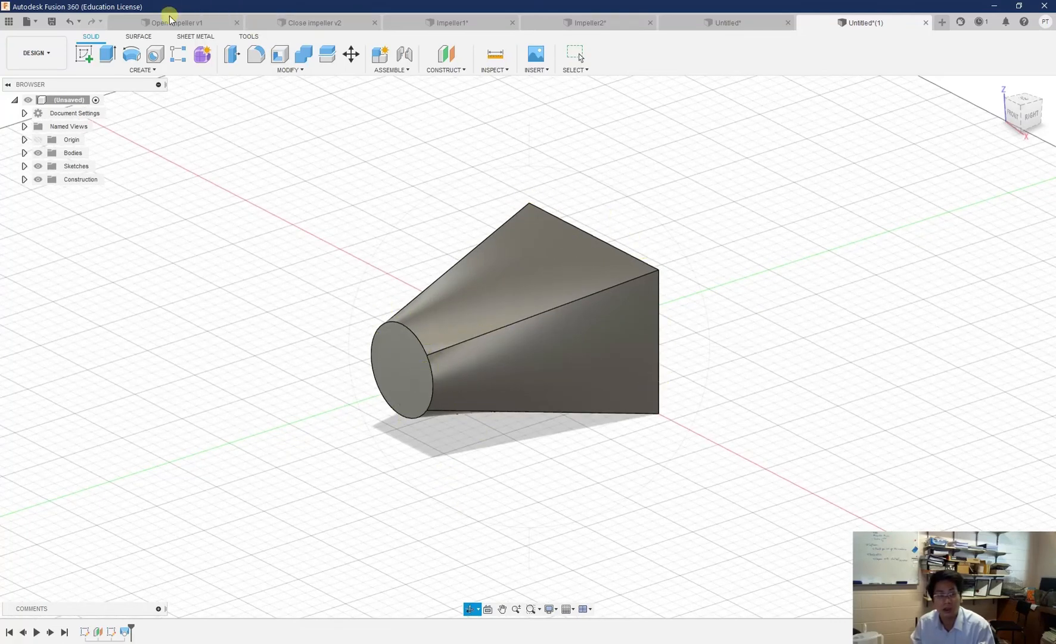
- Switch to Open Impeller v1 and orbit to view the blades from the side
left_click(177, 22)
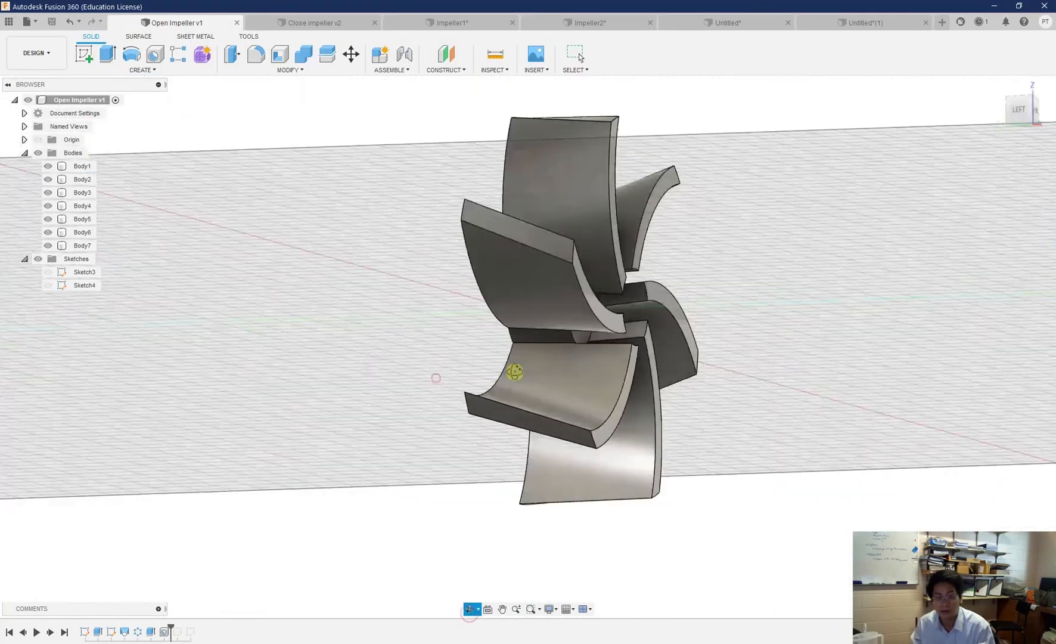
left_click_drag(514, 372, 557, 256)
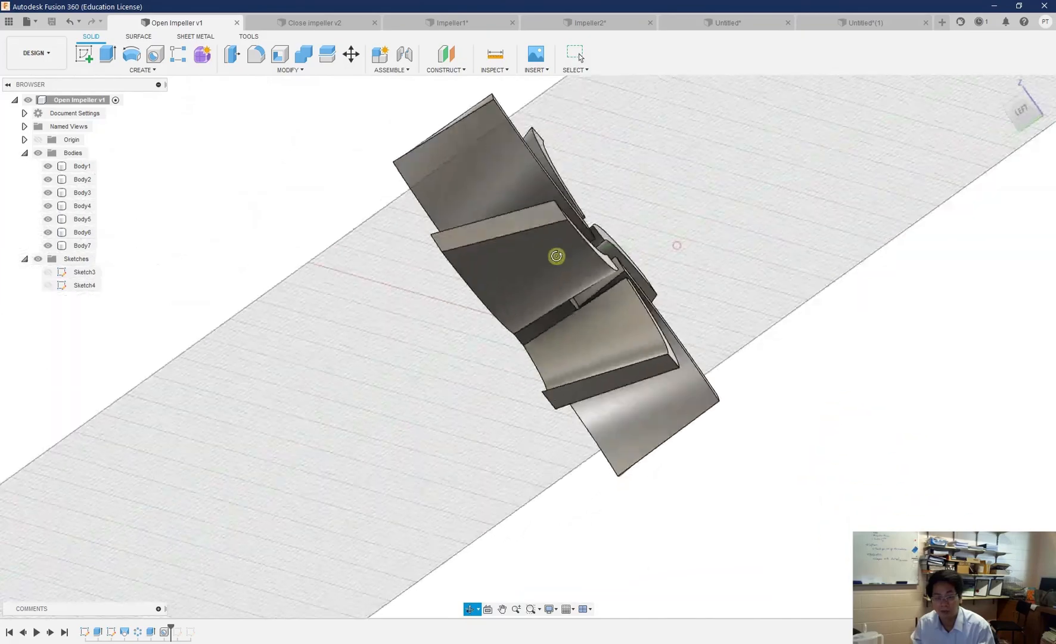